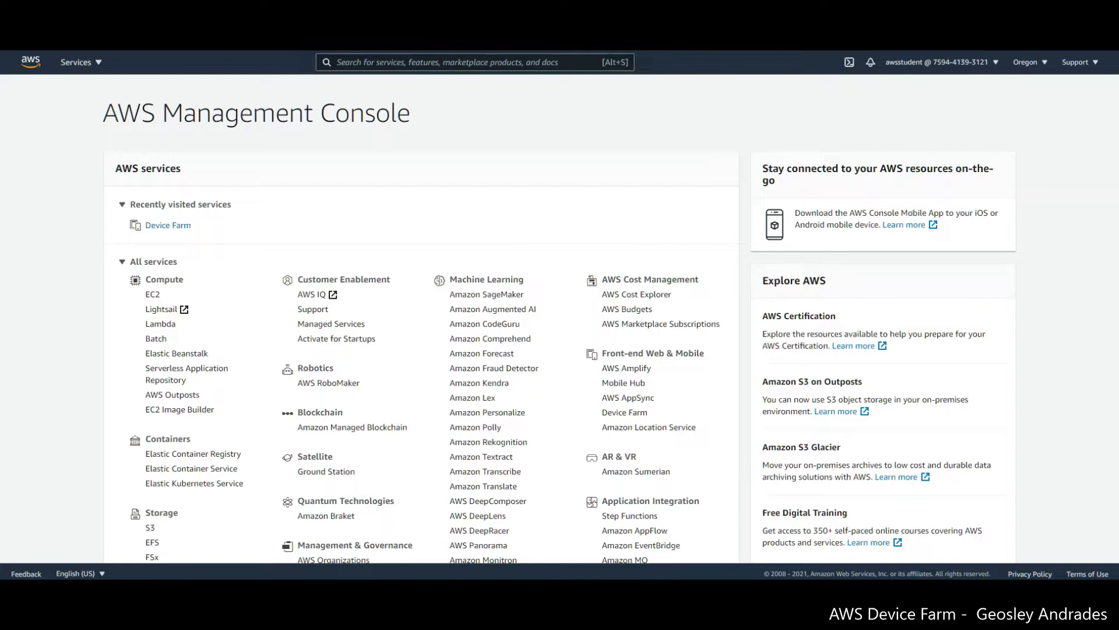
pyautogui.moveTo(487, 500)
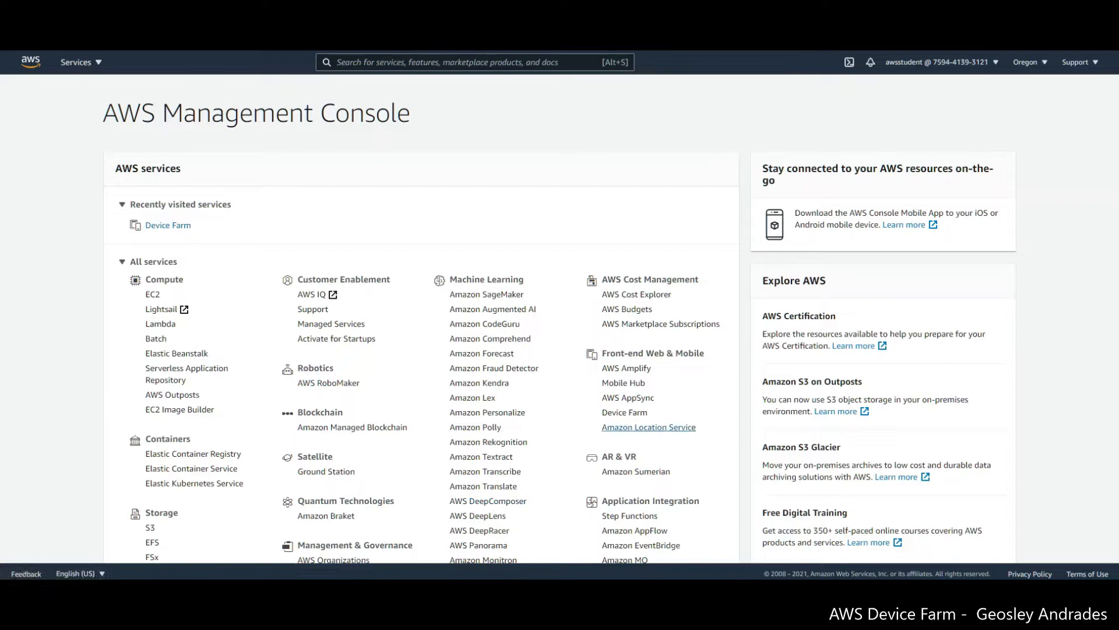
pyautogui.moveTo(649, 427)
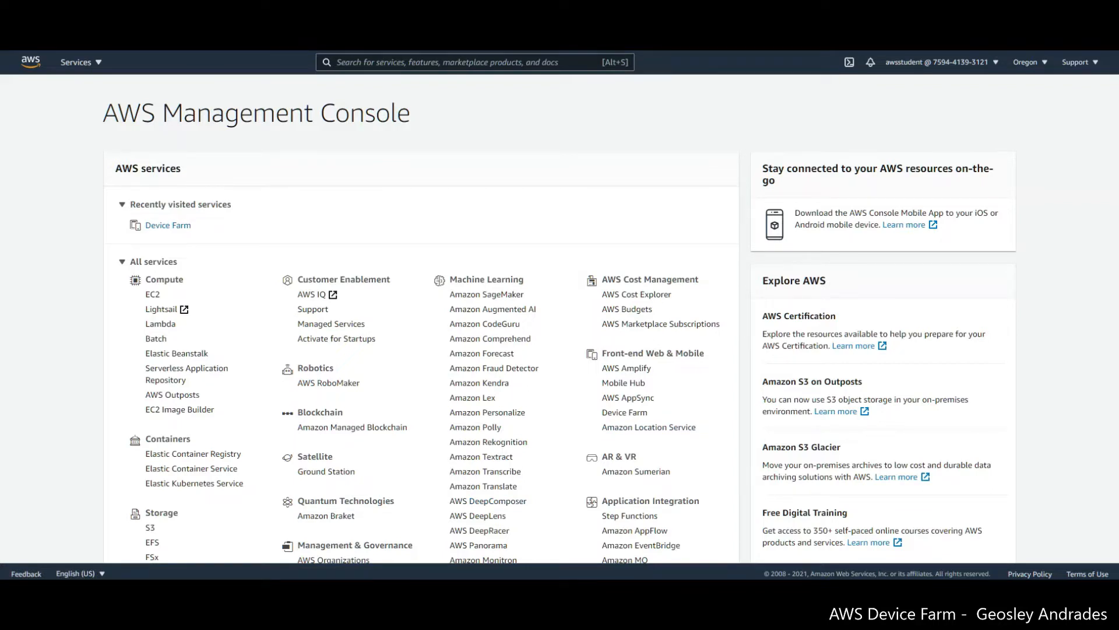
pyautogui.moveTo(624, 412)
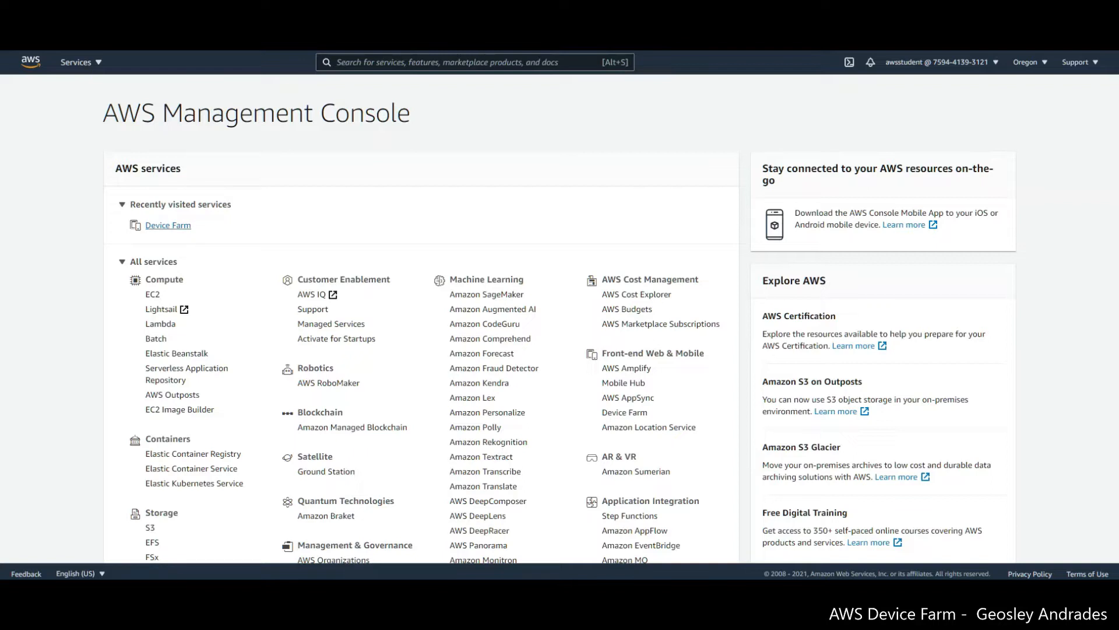
pyautogui.moveTo(168, 225)
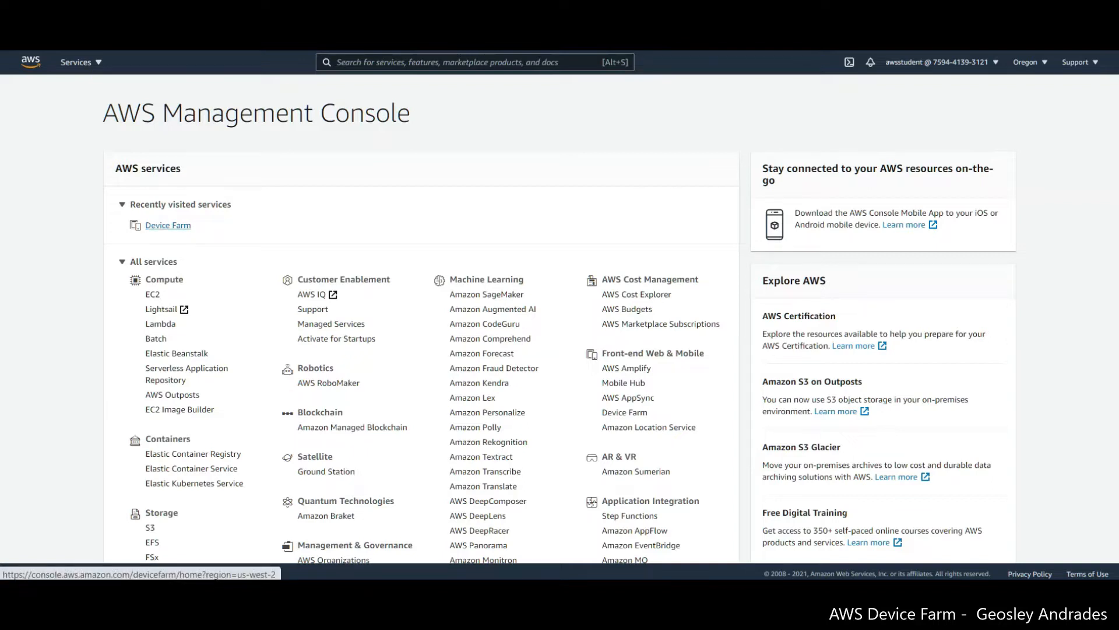
# Step: Go to Device Farm and choose the mobile device project type
pyautogui.click(167, 225)
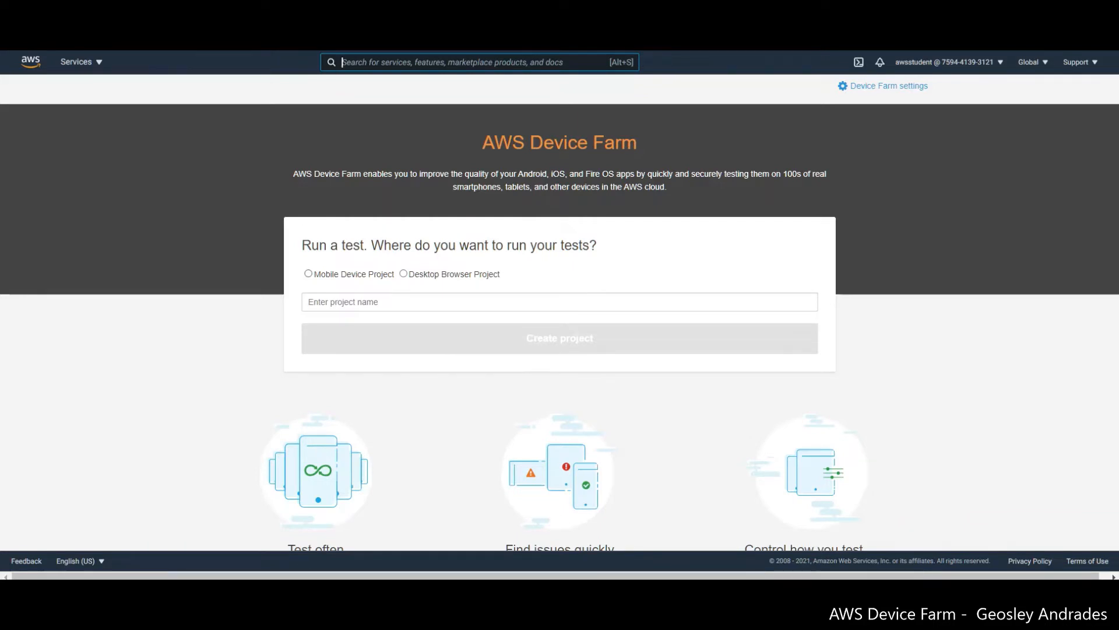
pyautogui.click(558, 338)
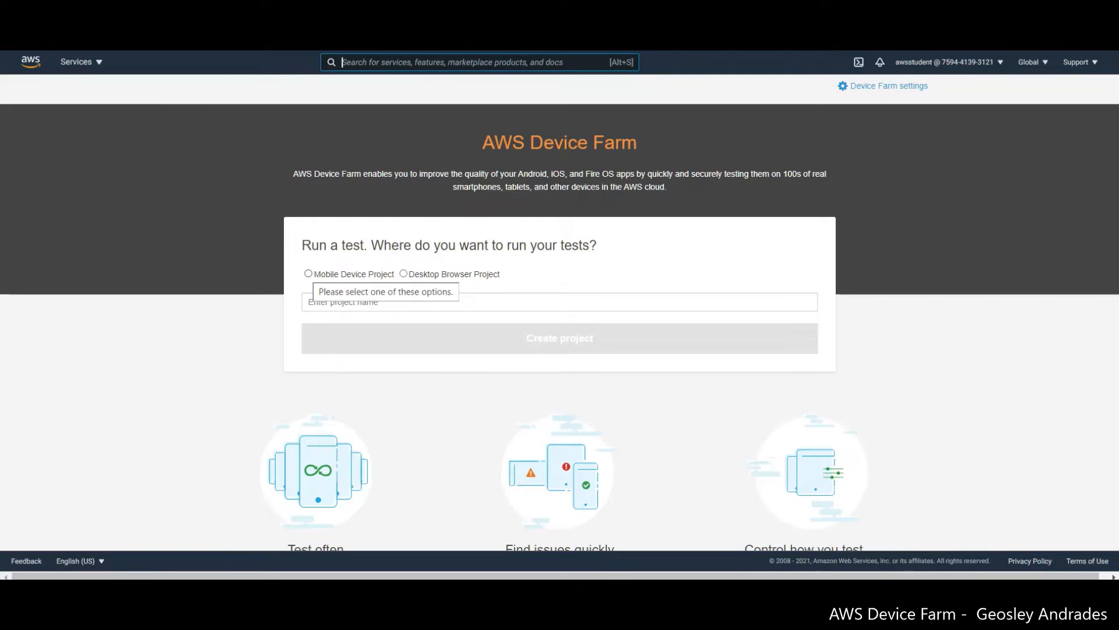
pyautogui.click(308, 273)
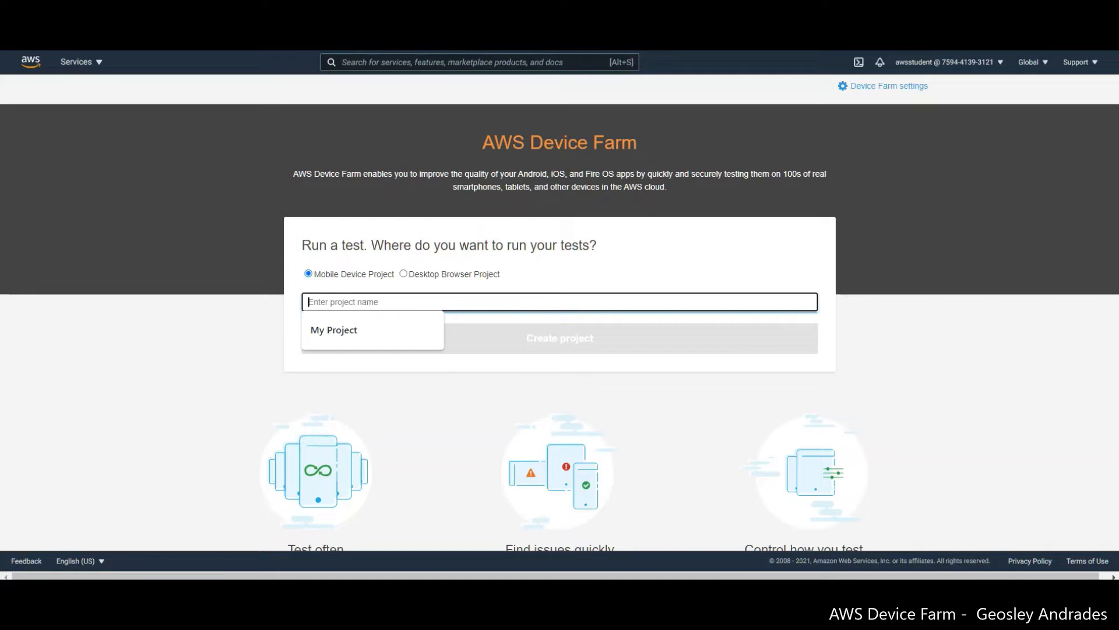
# Step: Name the project 'Test Aws Device Farm Demo'
pyautogui.write('T')
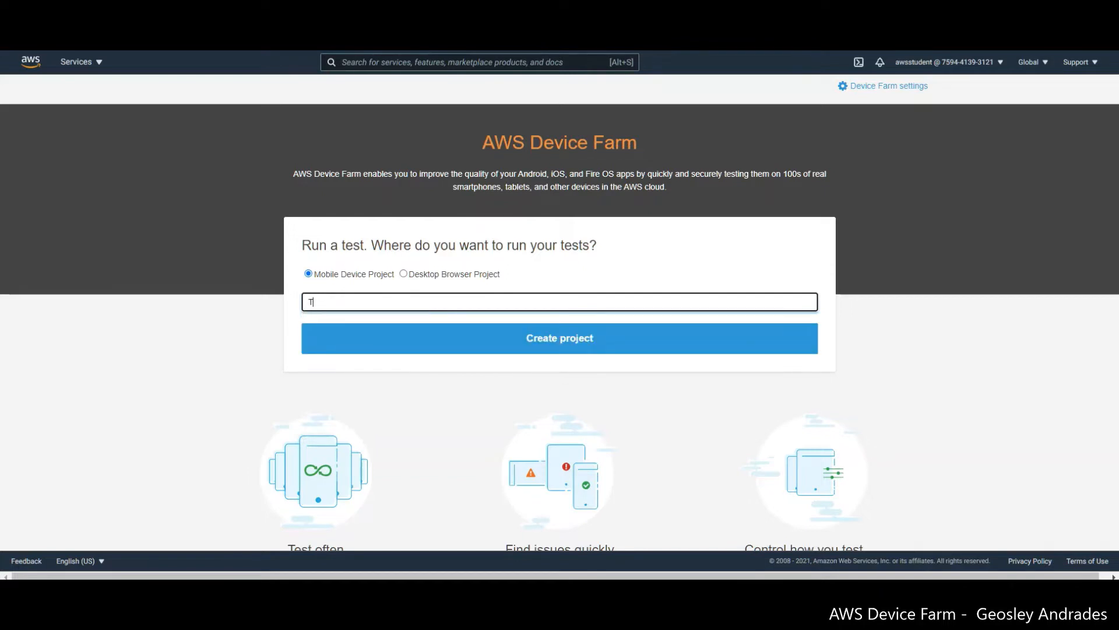
pyautogui.write('est Aws')
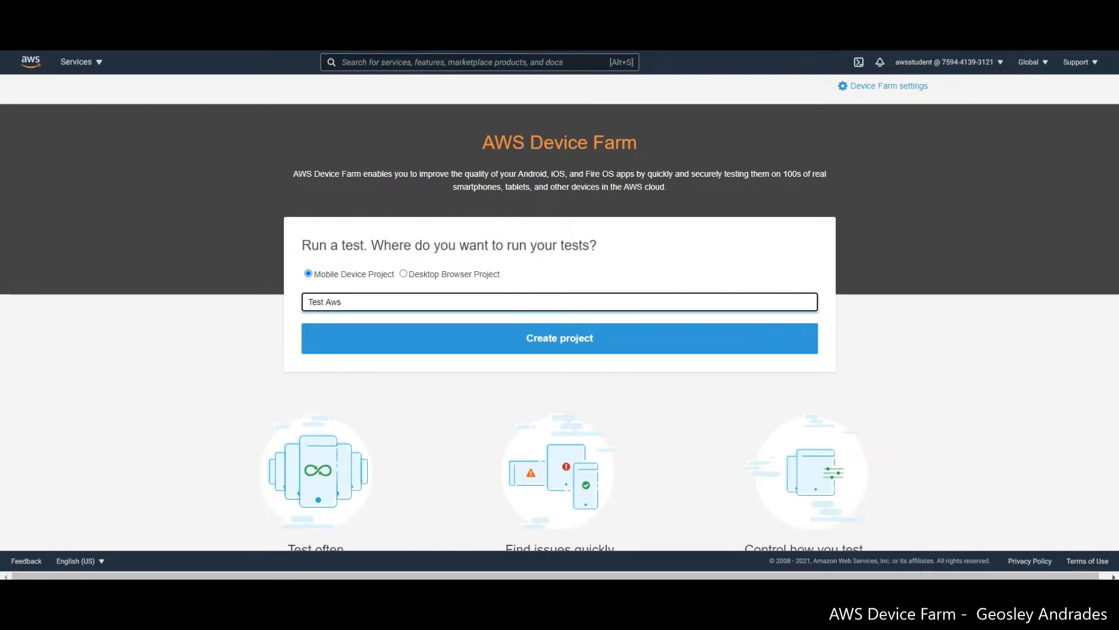
pyautogui.write('Device')
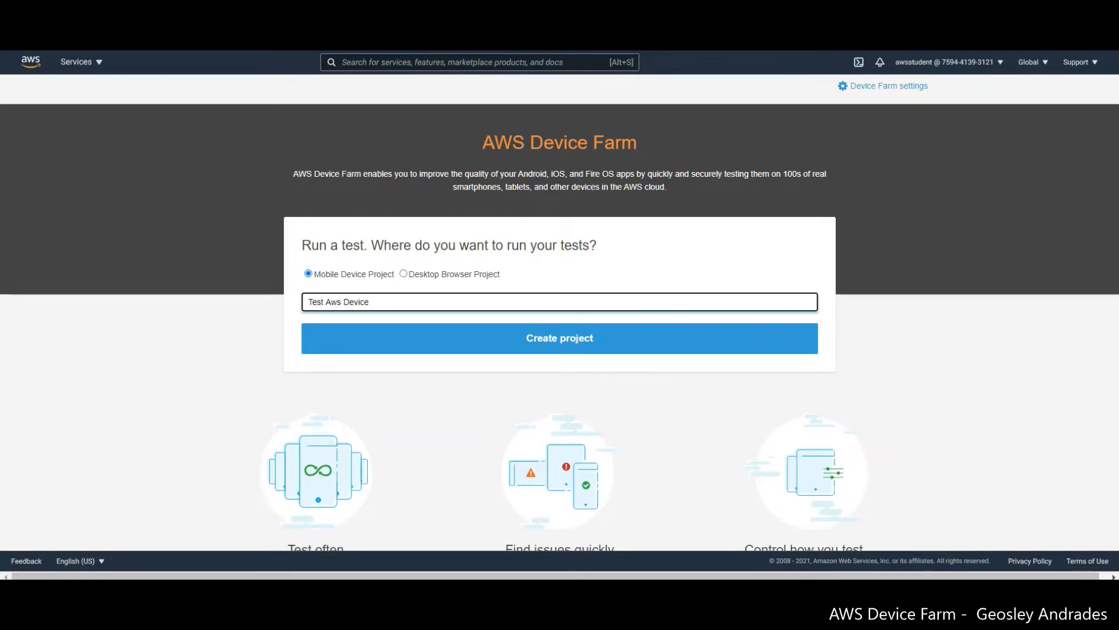
pyautogui.write('Farm Demo')
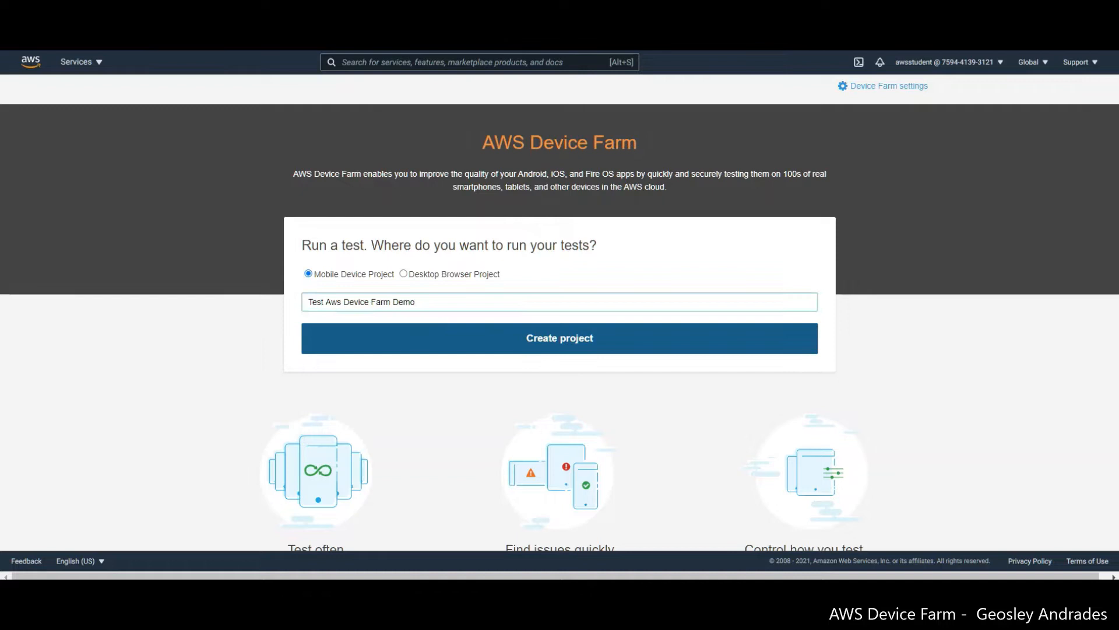
# Step: Create the project and start a new run for a native Android/iOS app
pyautogui.click(559, 338)
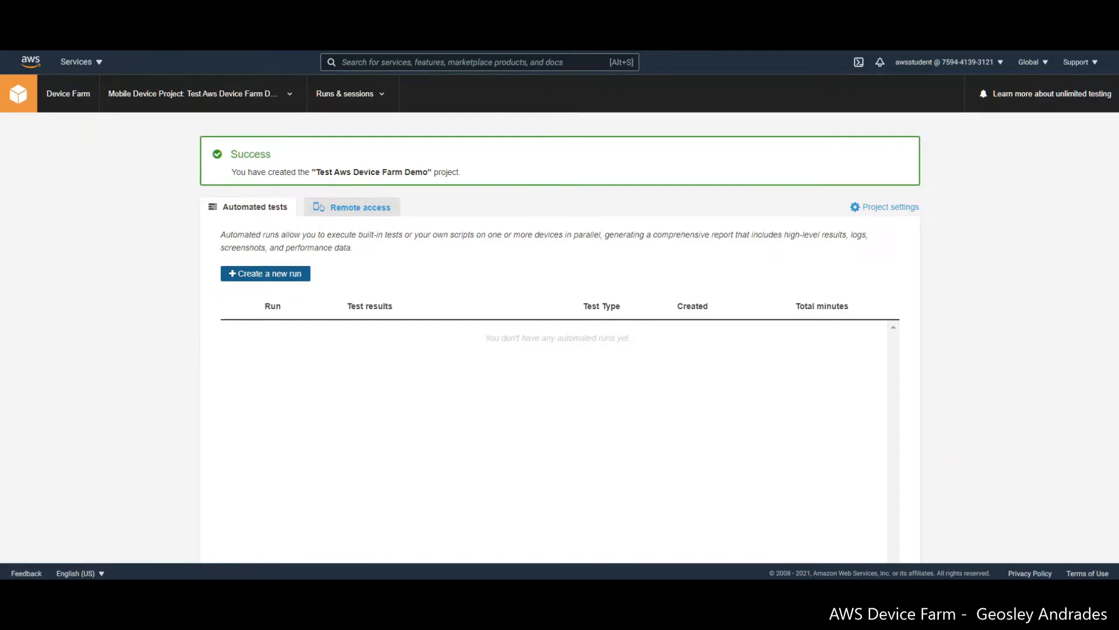
pyautogui.click(265, 273)
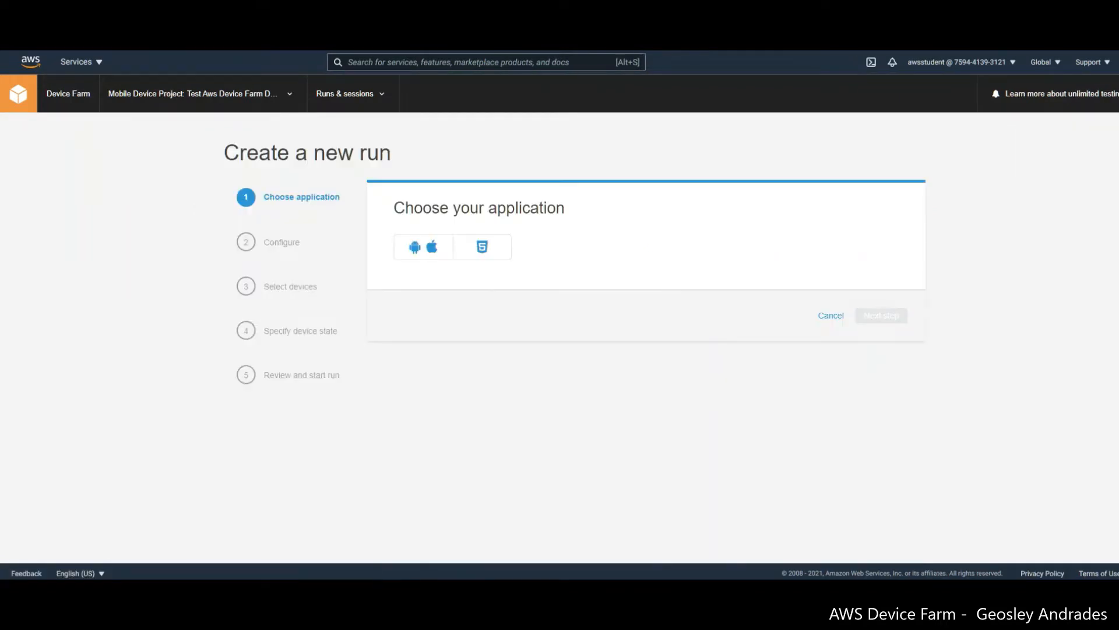
pyautogui.click(422, 246)
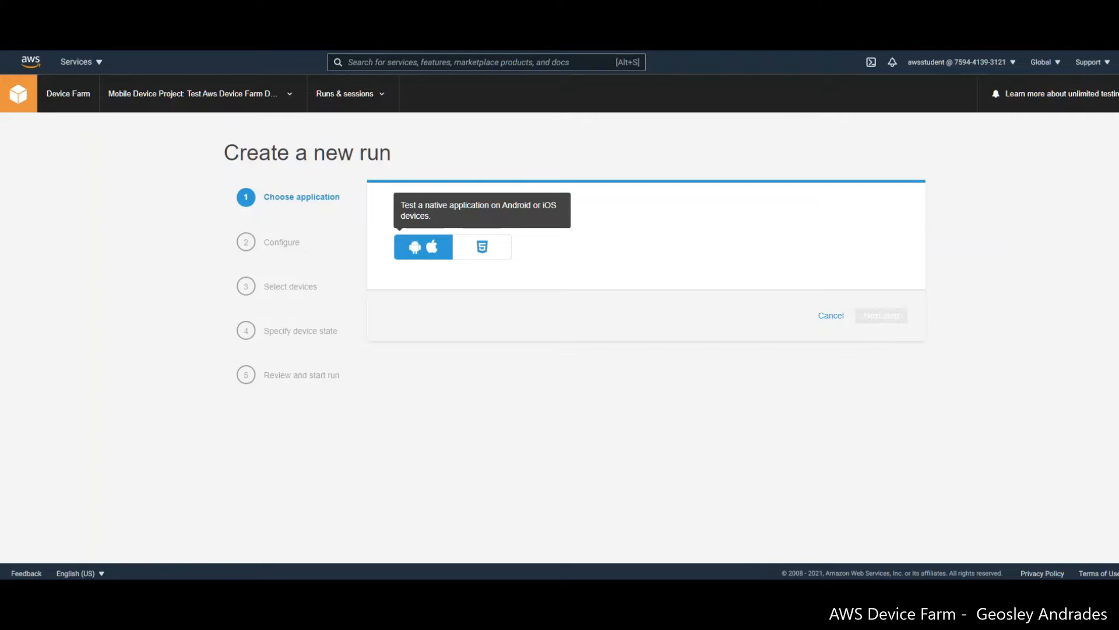
pyautogui.click(422, 246)
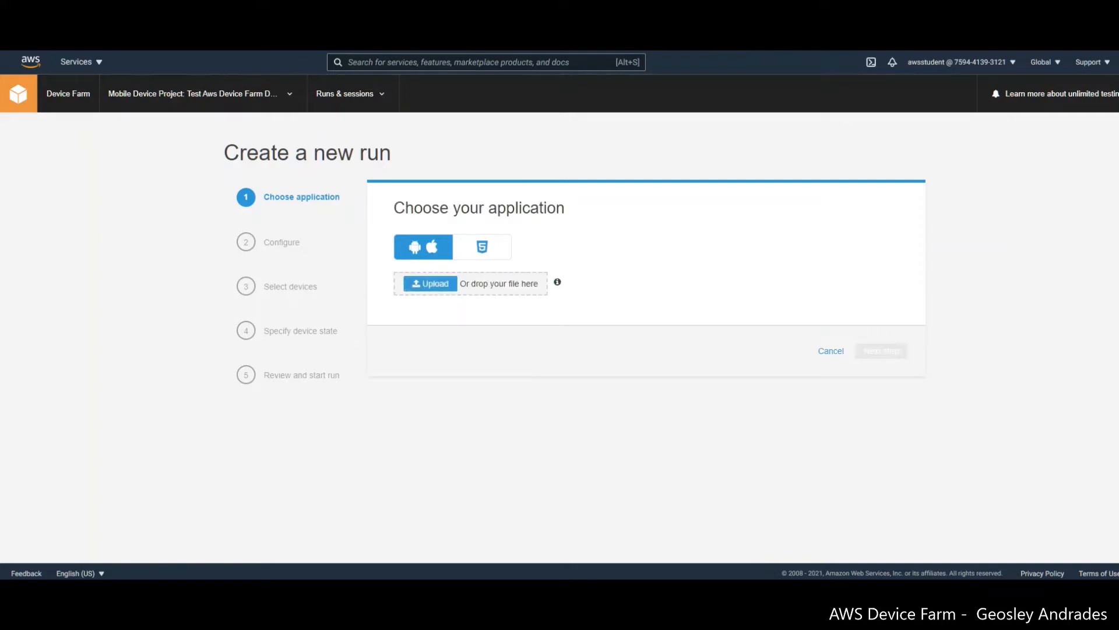
# Step: Upload mixarev0.9.2.apk so its package details and run name appear
pyautogui.click(430, 283)
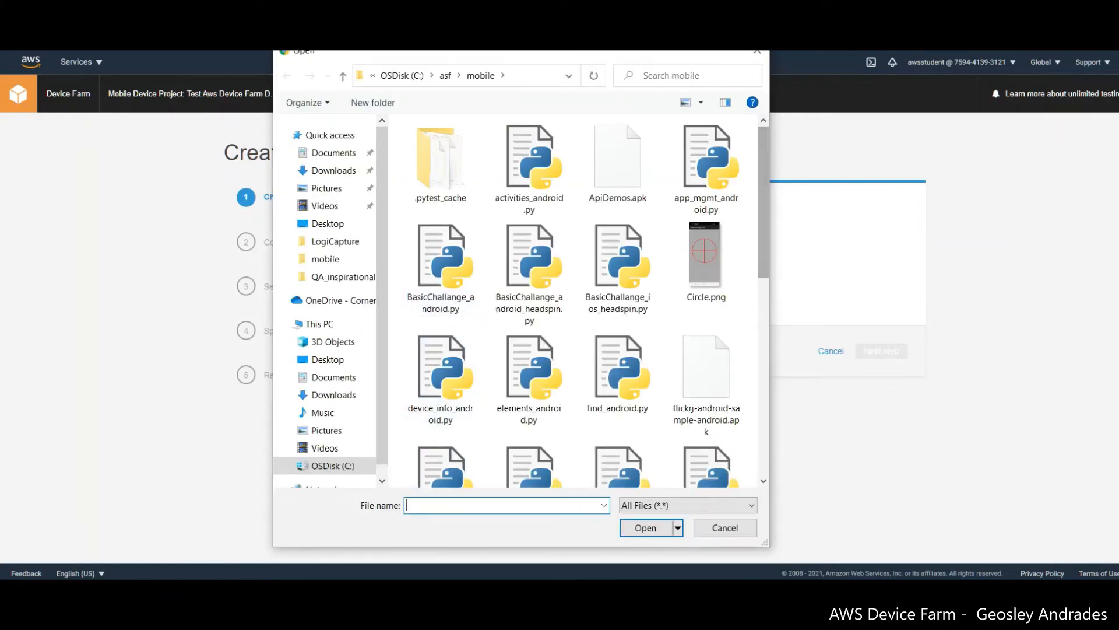
pyautogui.scroll(-3)
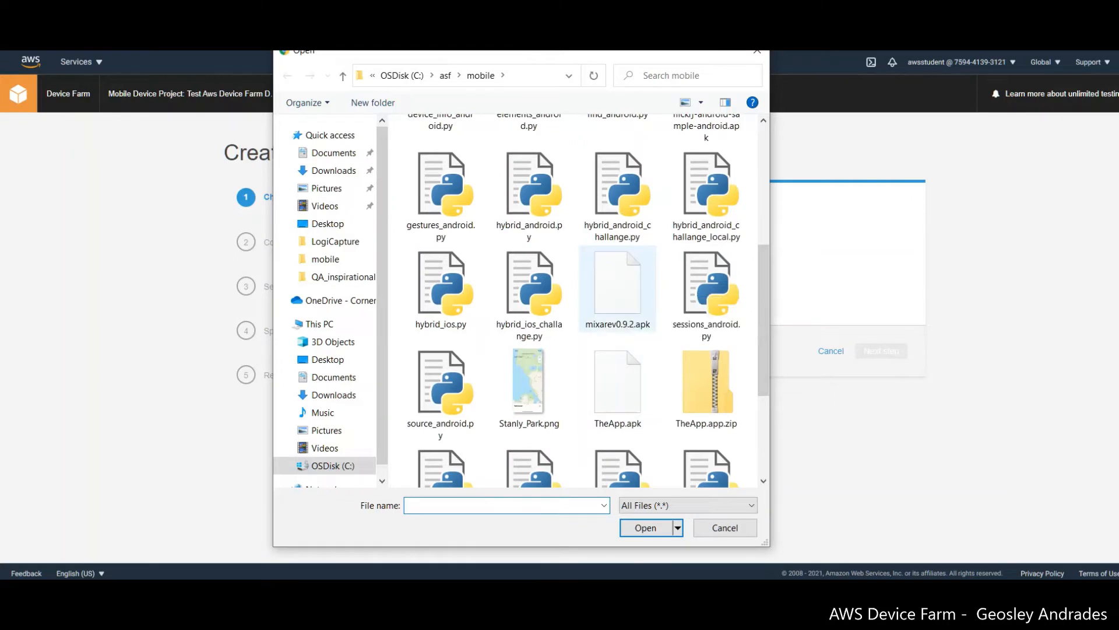
pyautogui.moveTo(618, 286)
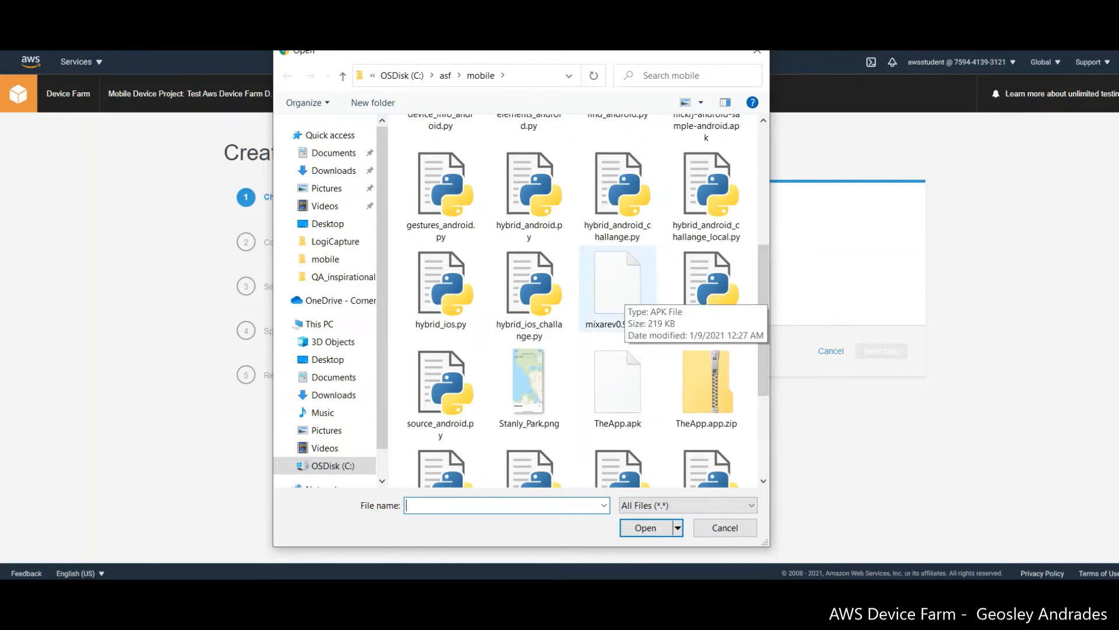
pyautogui.click(618, 283)
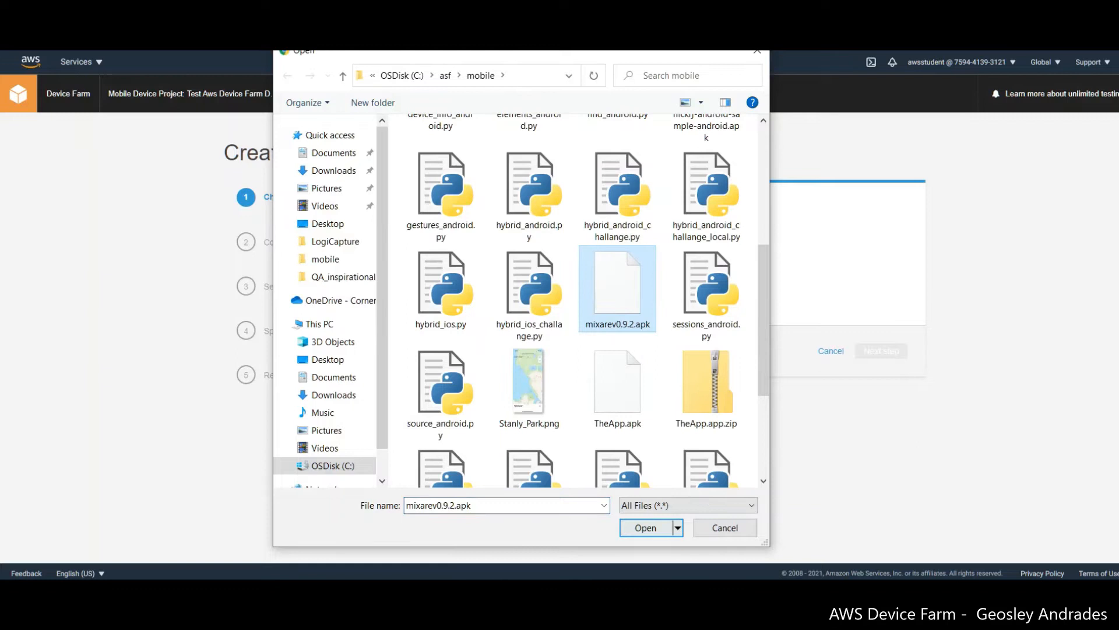
pyautogui.click(644, 527)
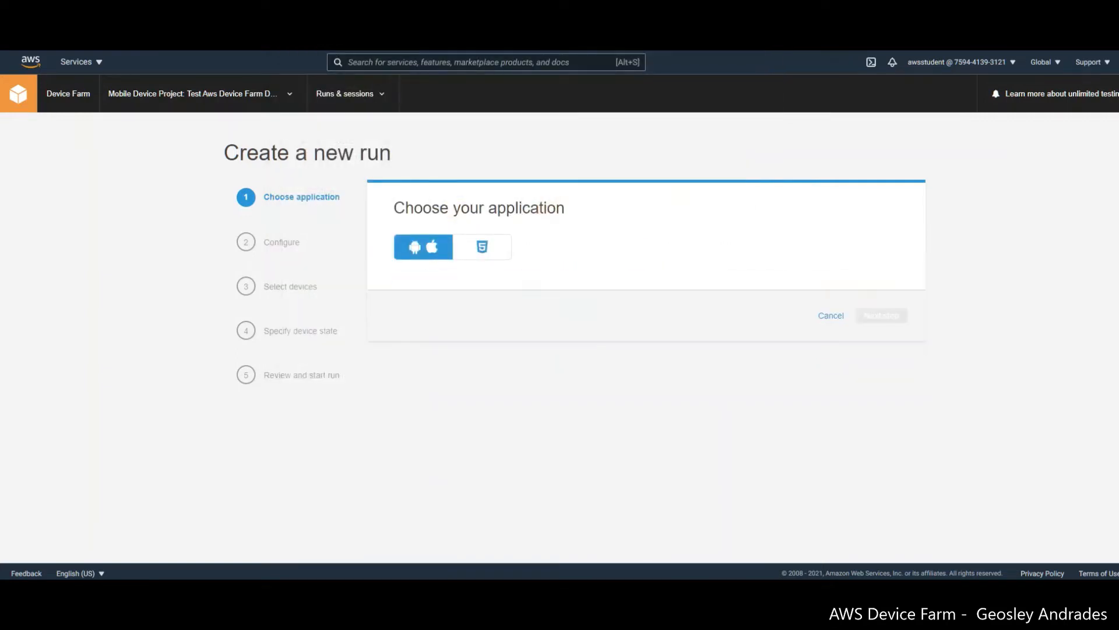
pyautogui.click(423, 246)
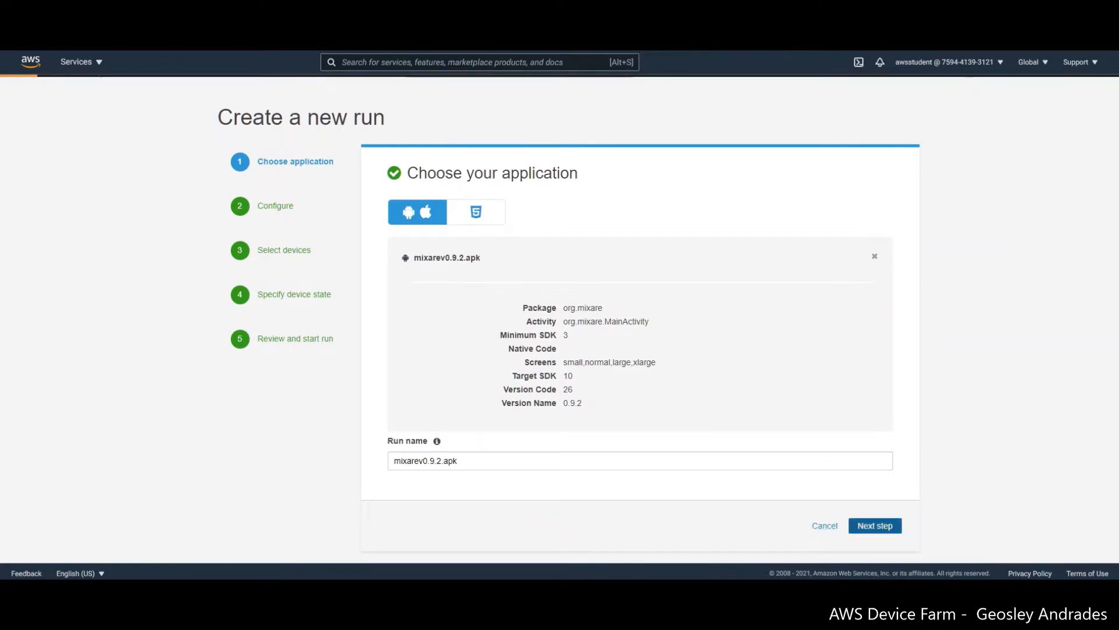
# Step: Configure a Built-in: Fuzz test with 6000 events and throttle 50, then continue
pyautogui.click(875, 526)
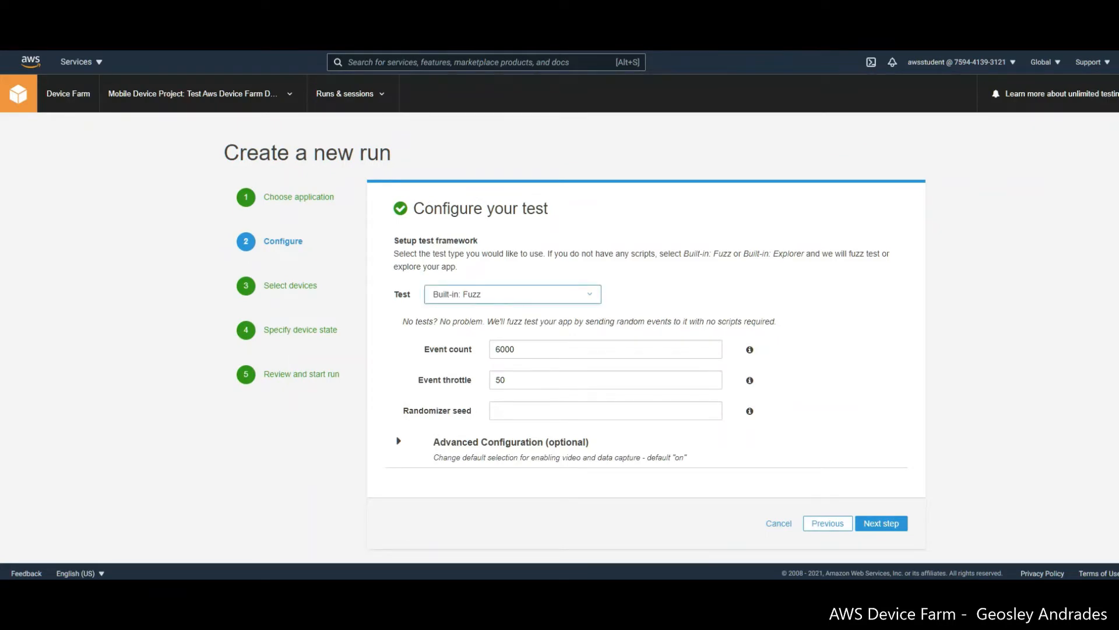
pyautogui.click(511, 294)
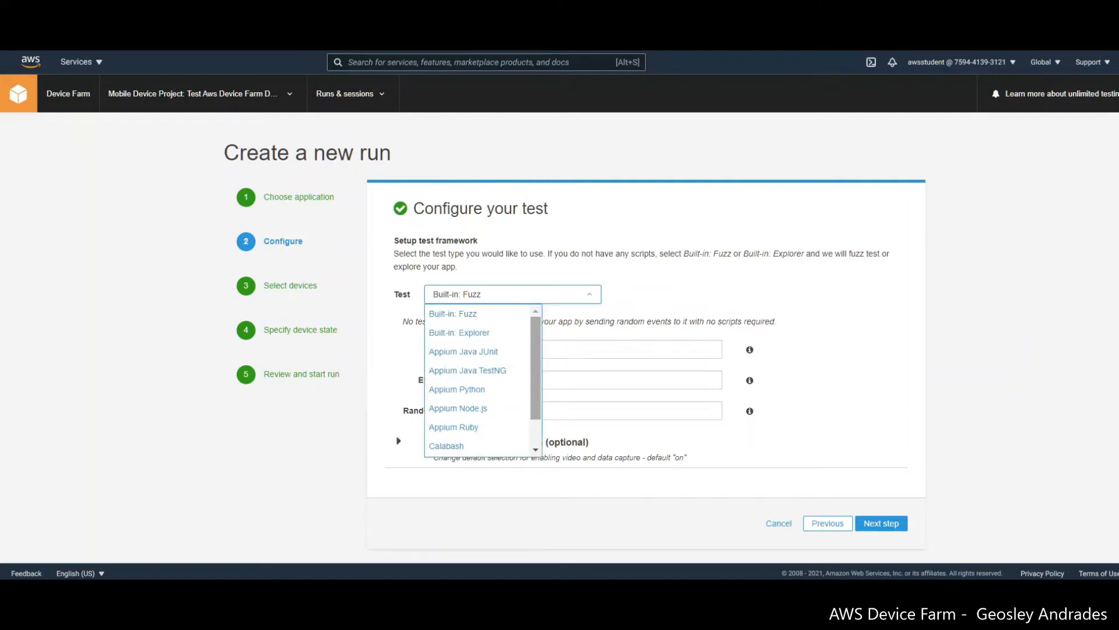
pyautogui.scroll(-3)
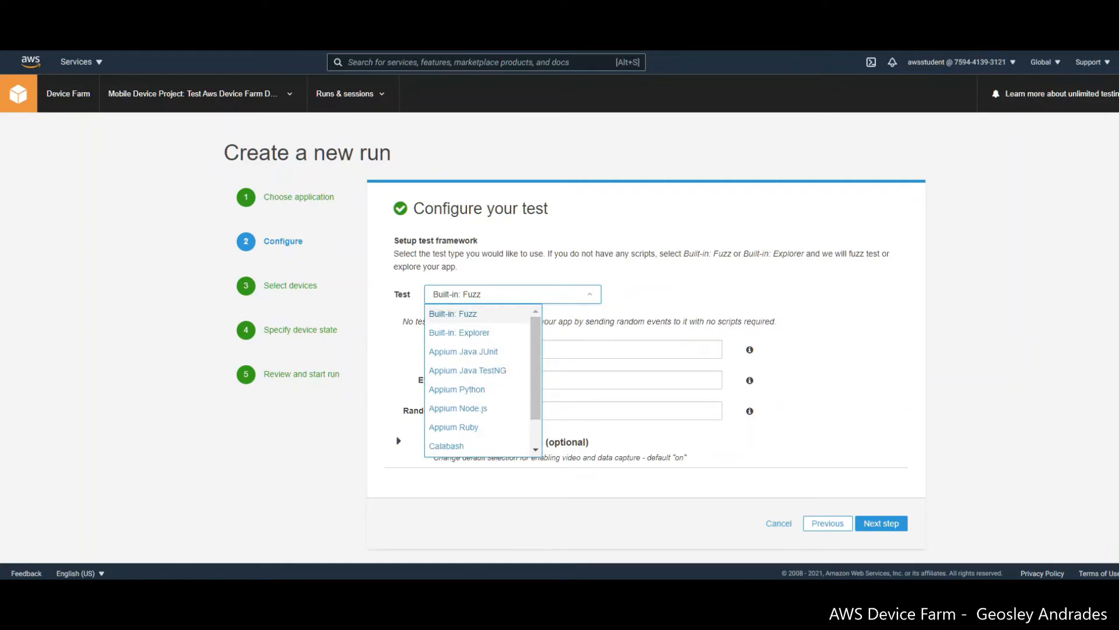
pyautogui.click(452, 312)
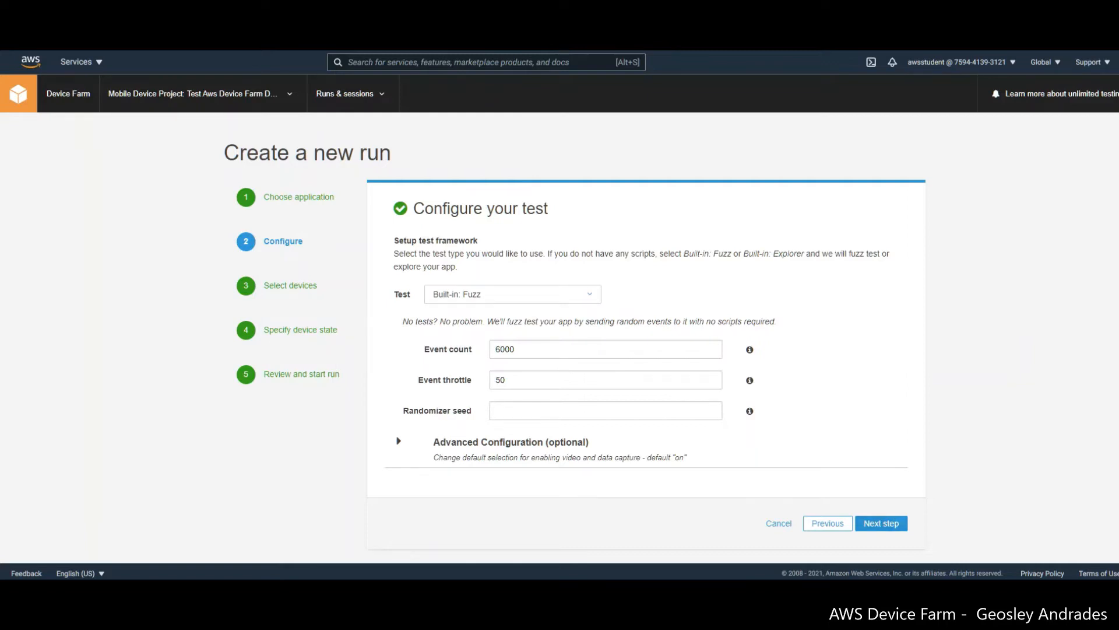
pyautogui.click(399, 440)
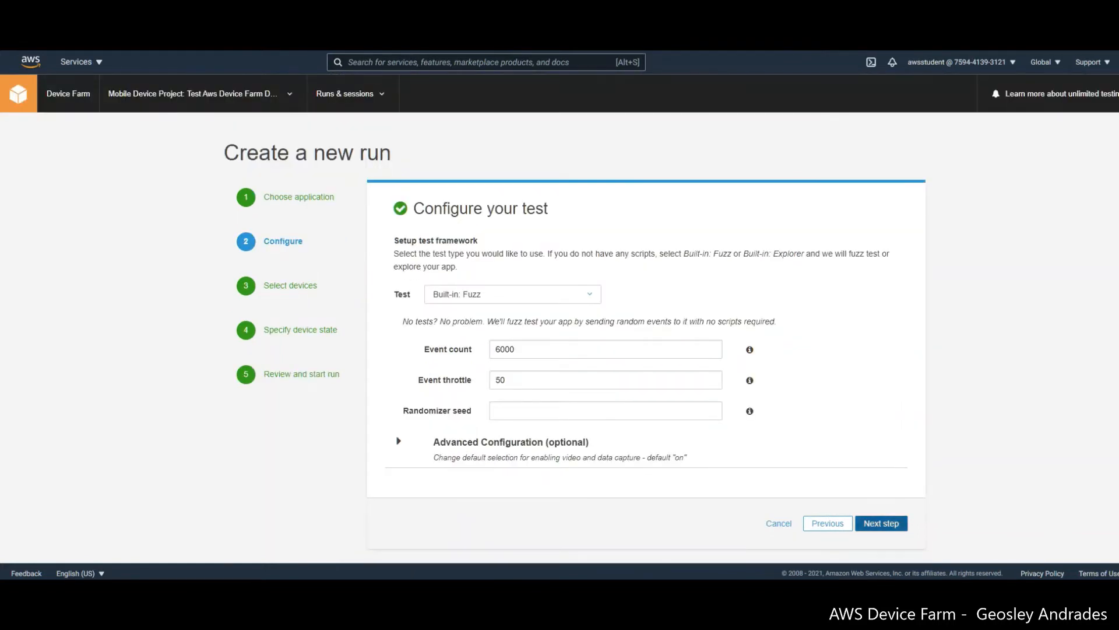
pyautogui.click(880, 522)
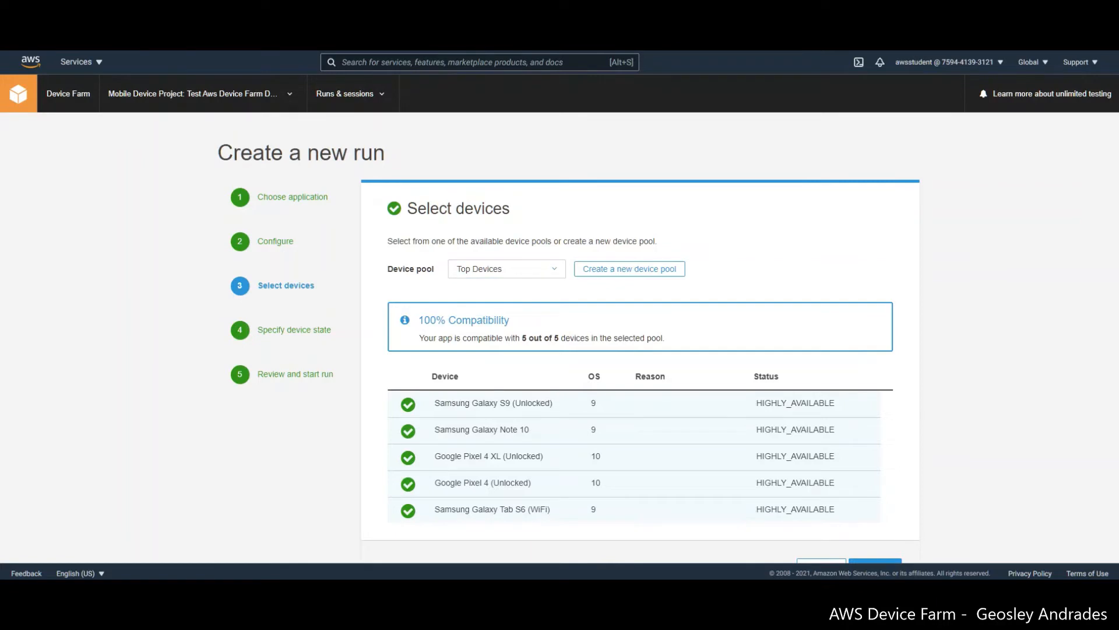
# Step: Start creating a new device pool and focus its Name field
pyautogui.click(628, 268)
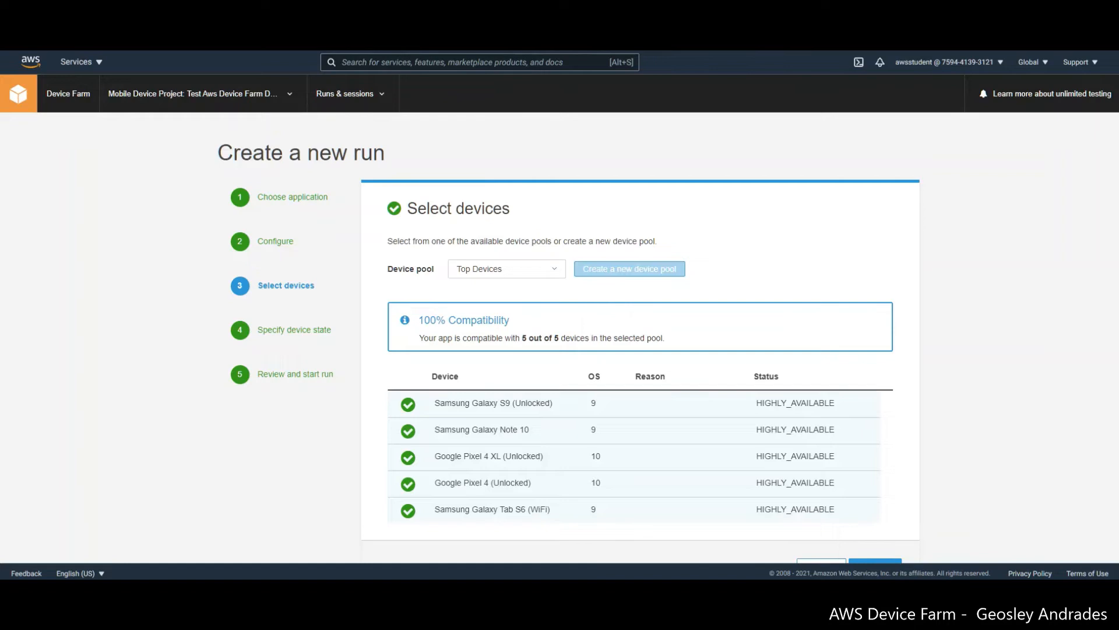
pyautogui.click(629, 268)
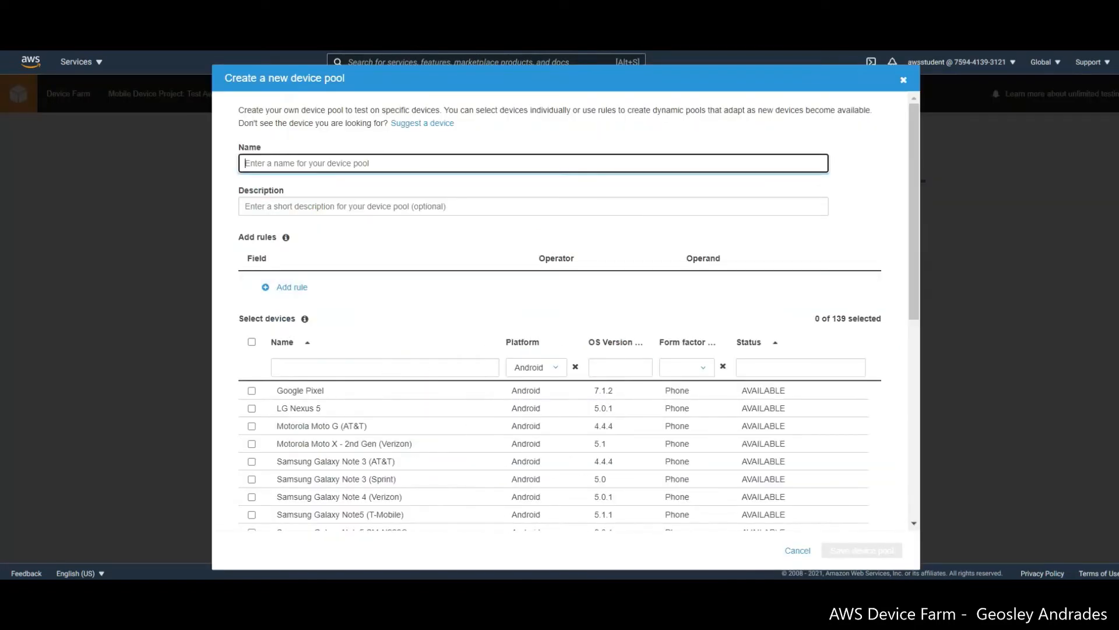
# Step: Create 'Samsung Device Pool' containing only the Samsung Galaxy S7 SM-G930F
pyautogui.write('Sa')
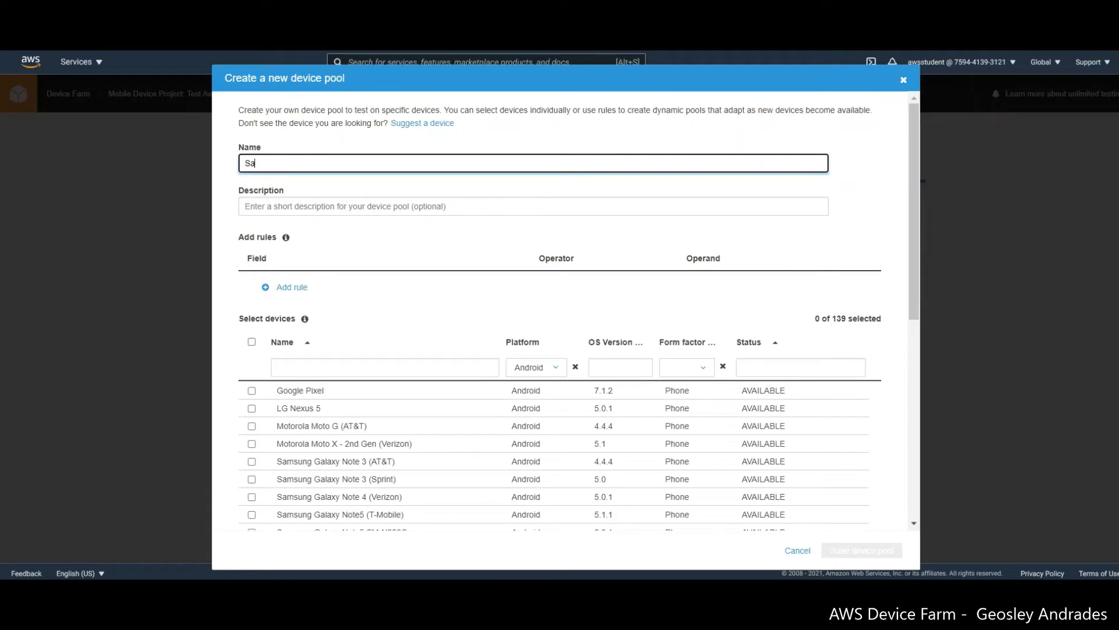
pyautogui.write('msung')
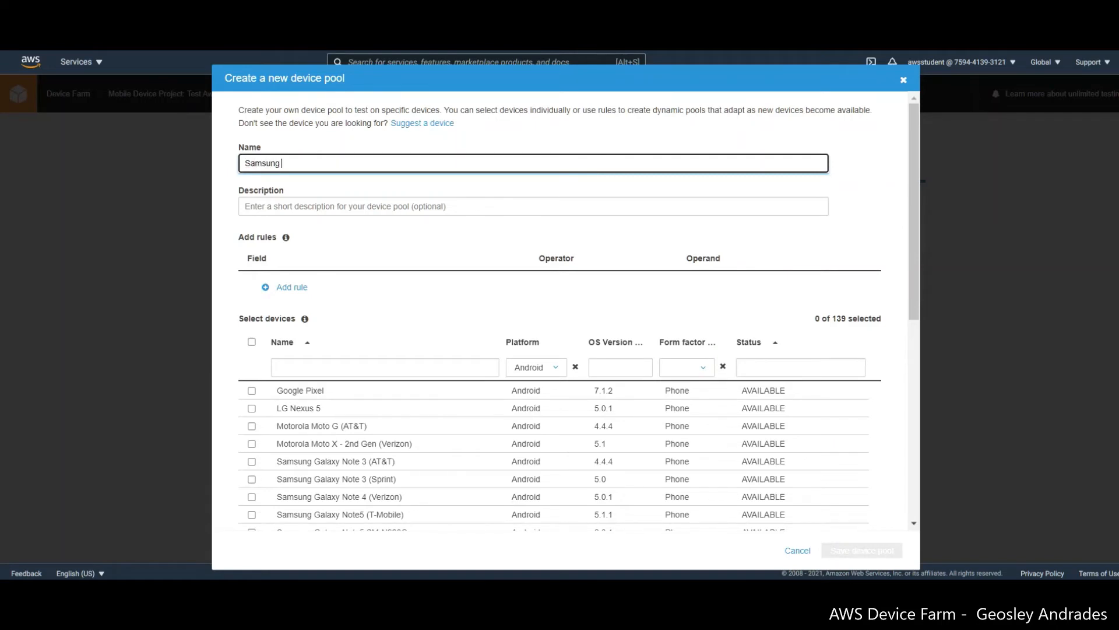
pyautogui.write('Device')
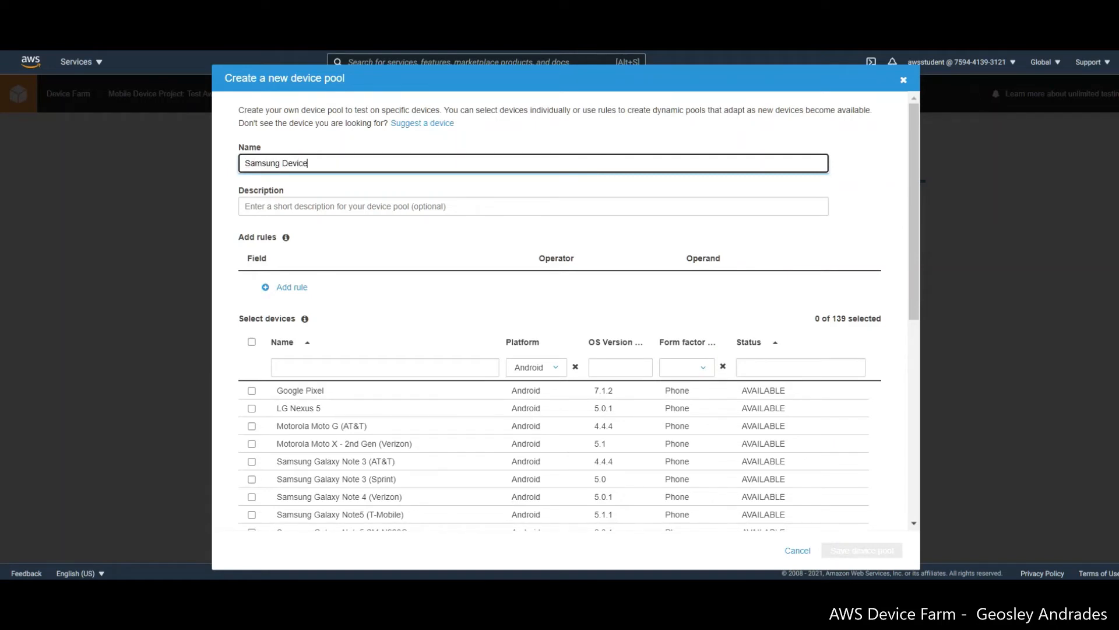
pyautogui.write('P')
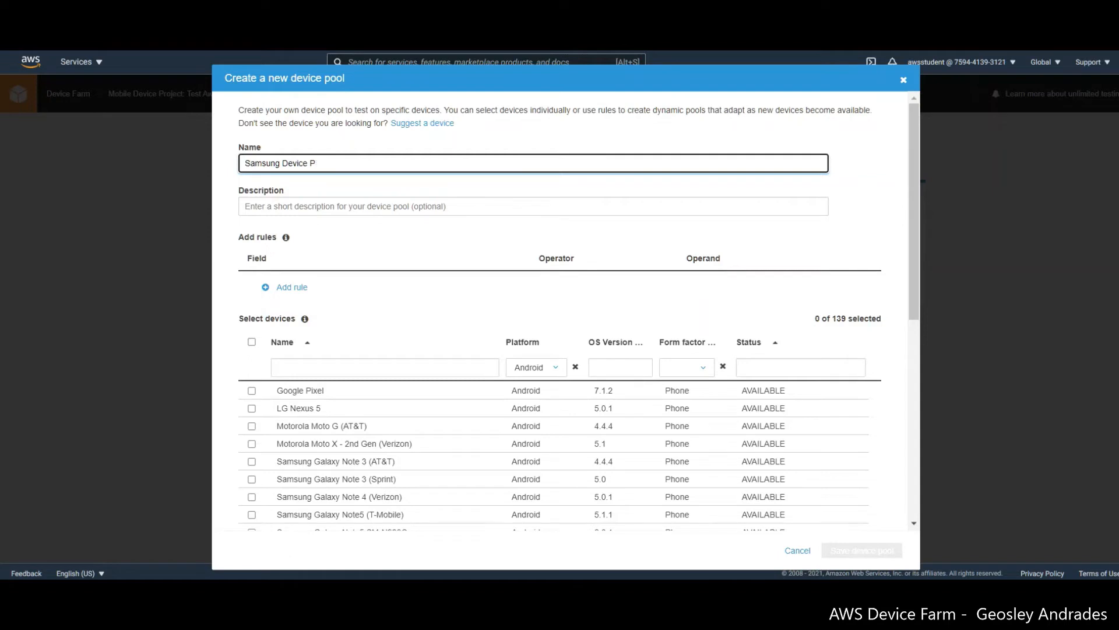
pyautogui.write('ool')
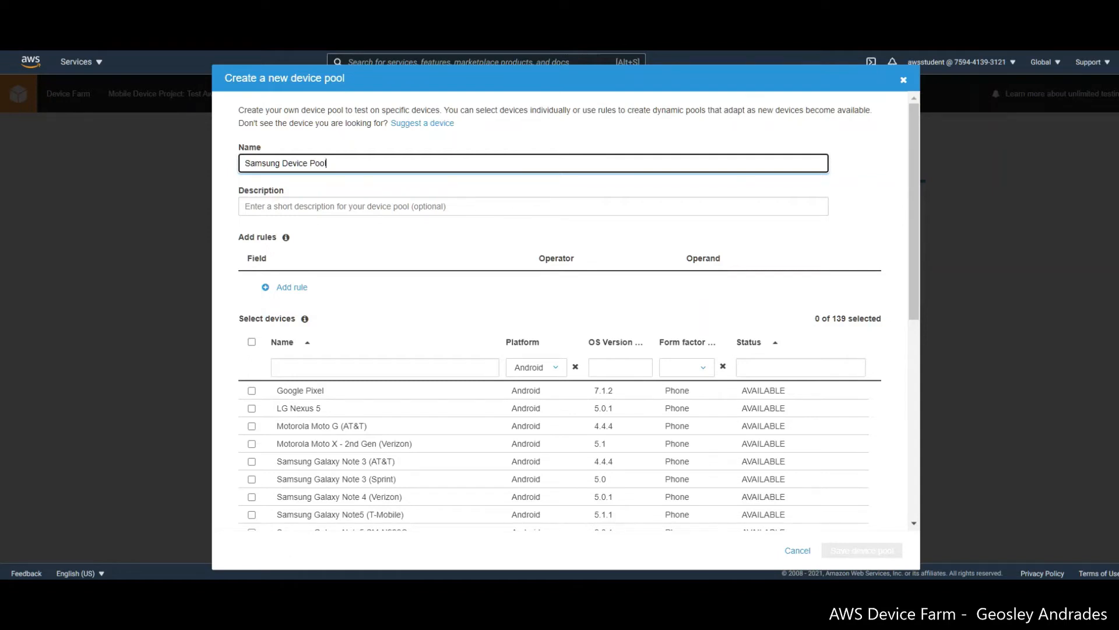
pyautogui.scroll(-3)
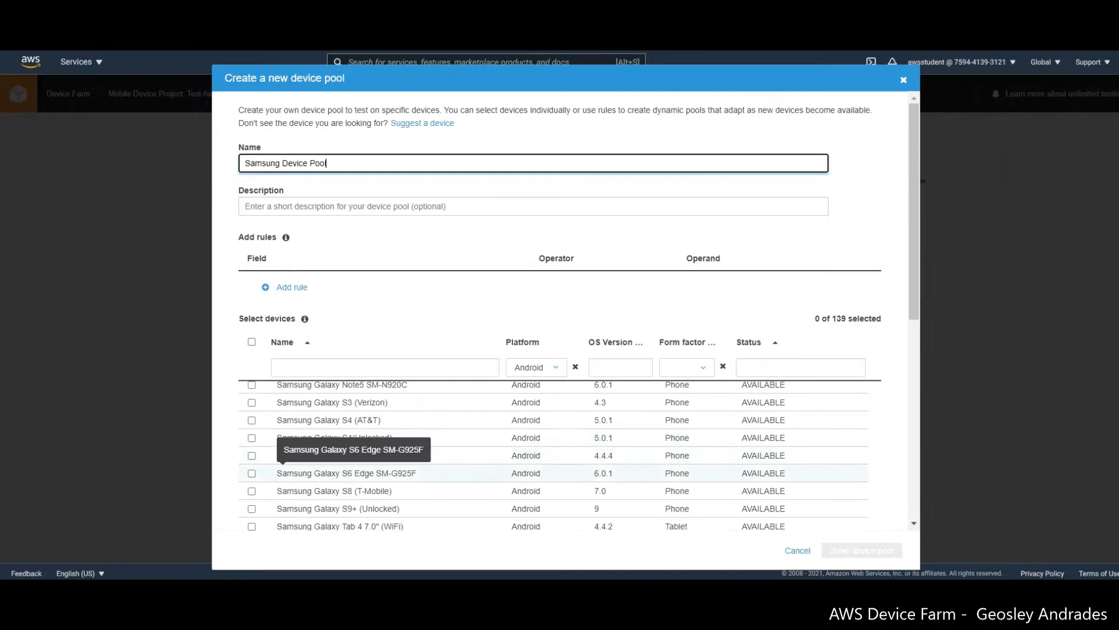
pyautogui.scroll(-3)
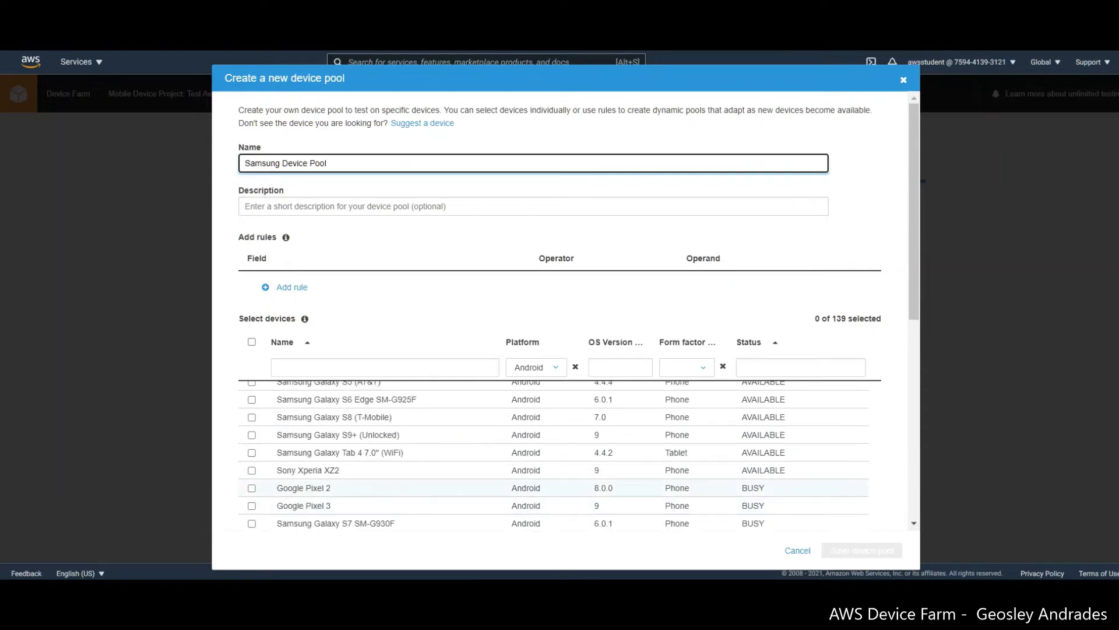
pyautogui.scroll(-3)
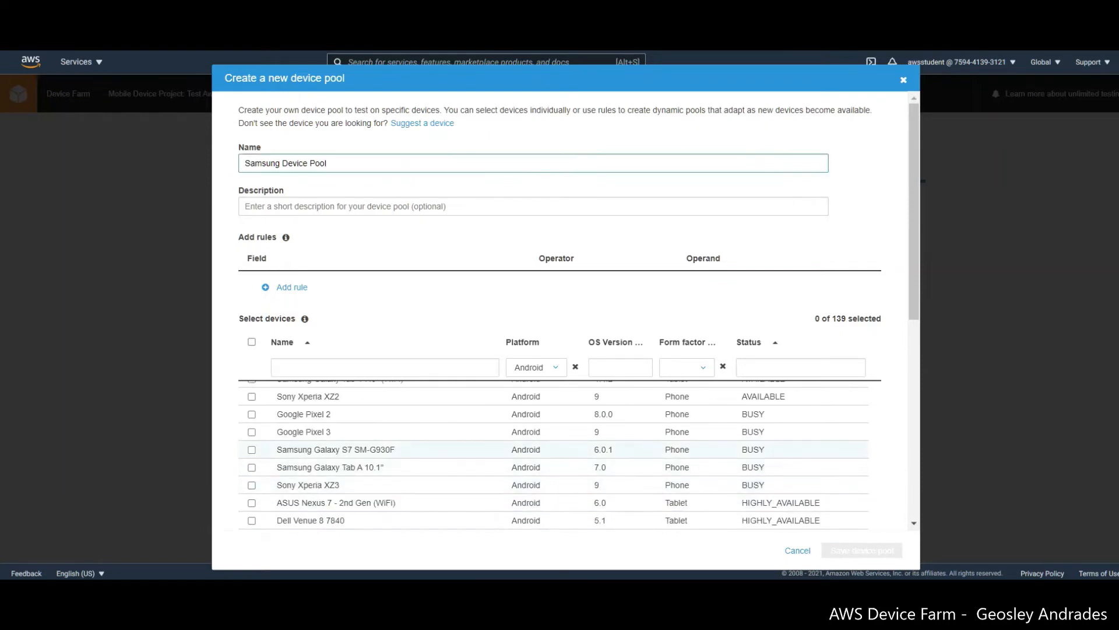
pyautogui.click(252, 448)
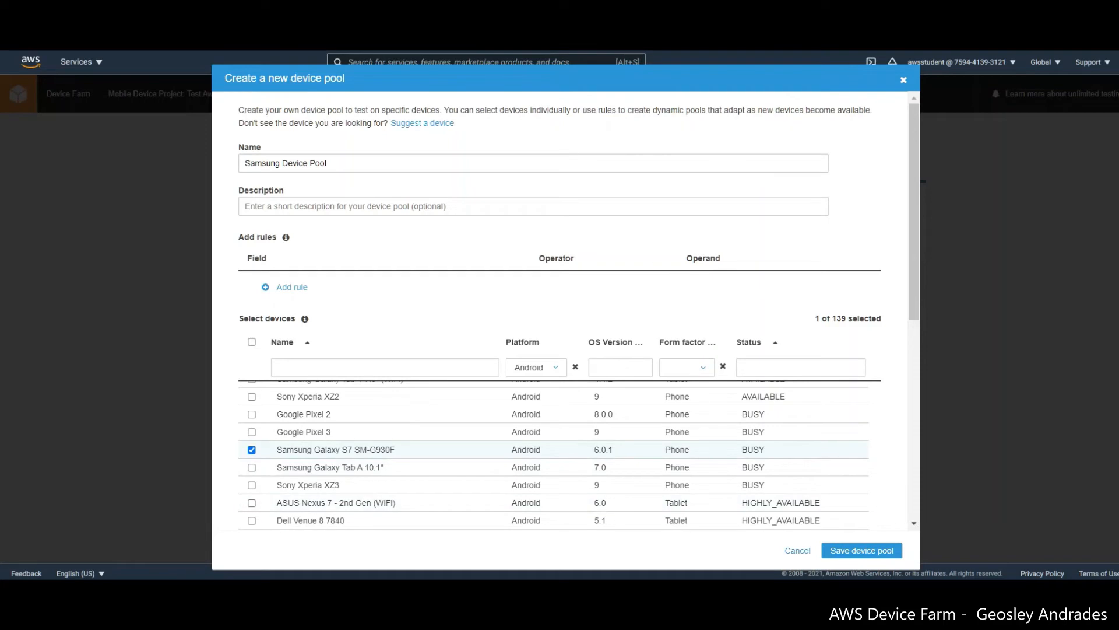
pyautogui.click(860, 550)
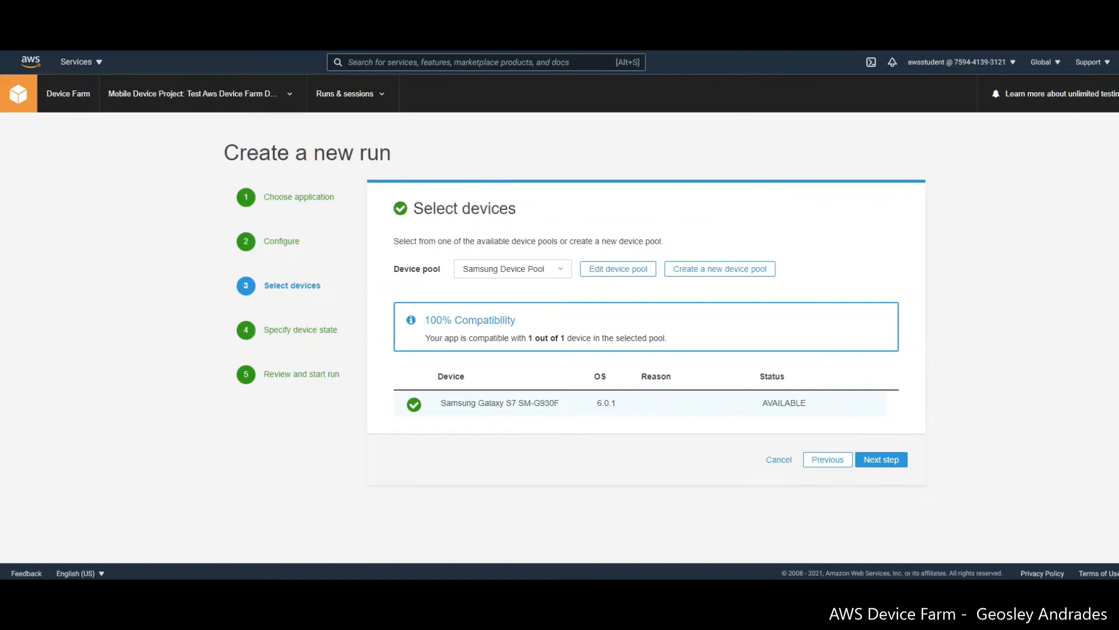
# Step: Review the pool's devices, close the editor unchanged and continue to device state
pyautogui.click(881, 460)
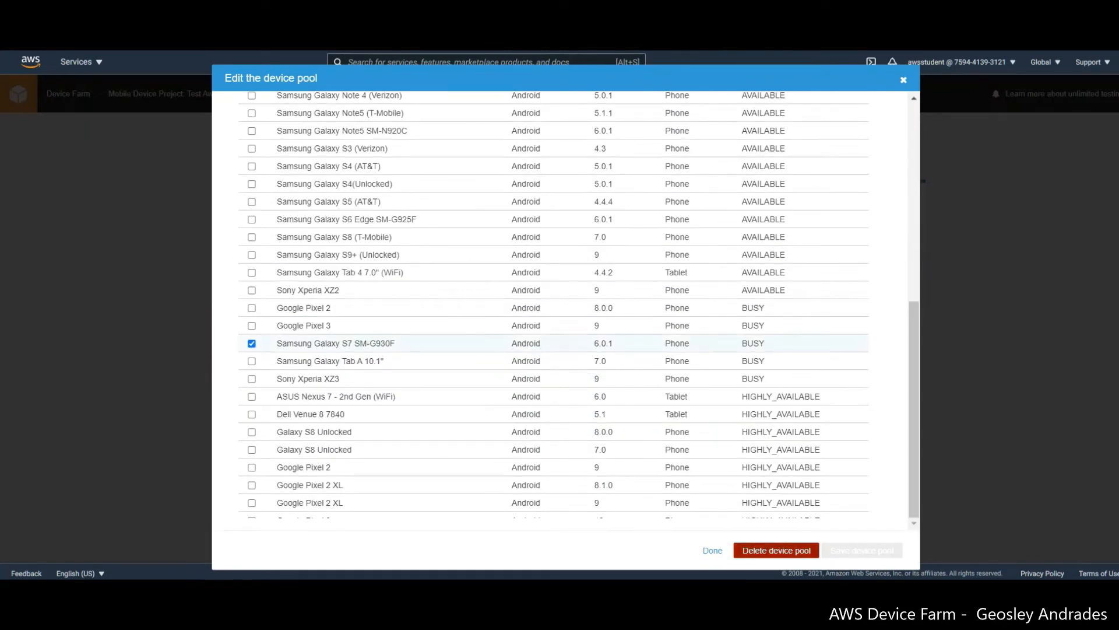
pyautogui.click(712, 550)
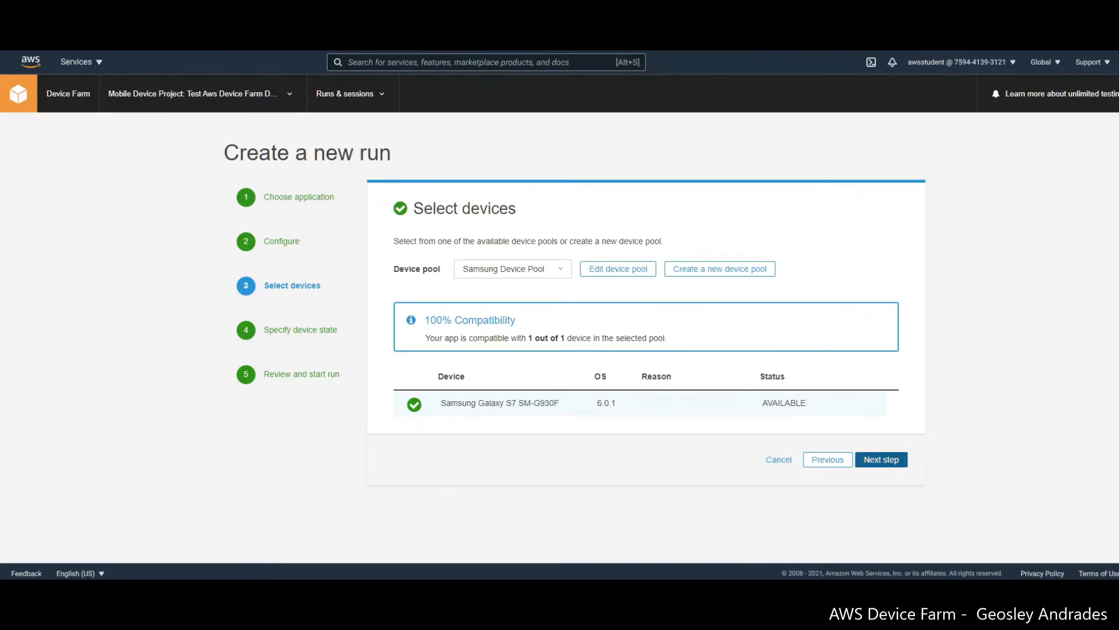
pyautogui.click(881, 459)
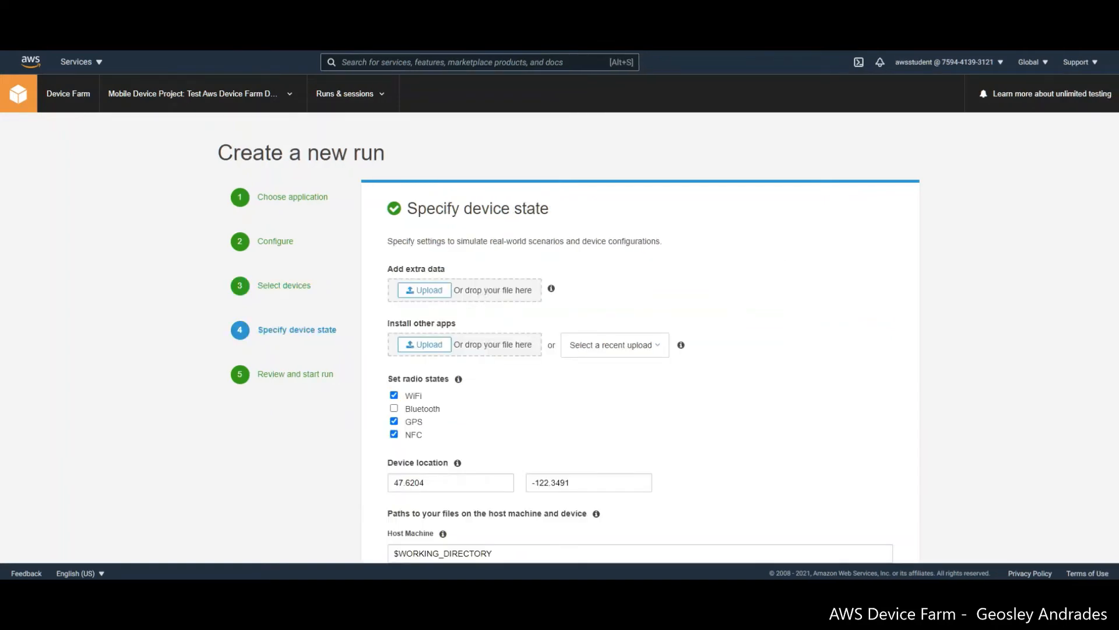
# Step: Keep the default device state settings and advance to the run review
pyautogui.scroll(-3)
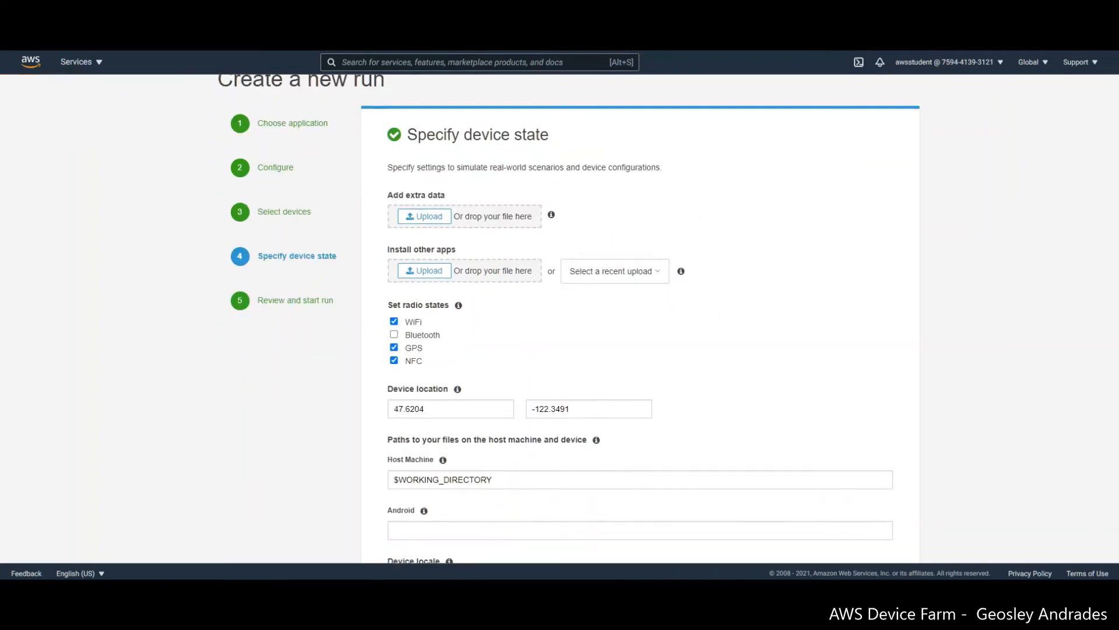
pyautogui.scroll(-3)
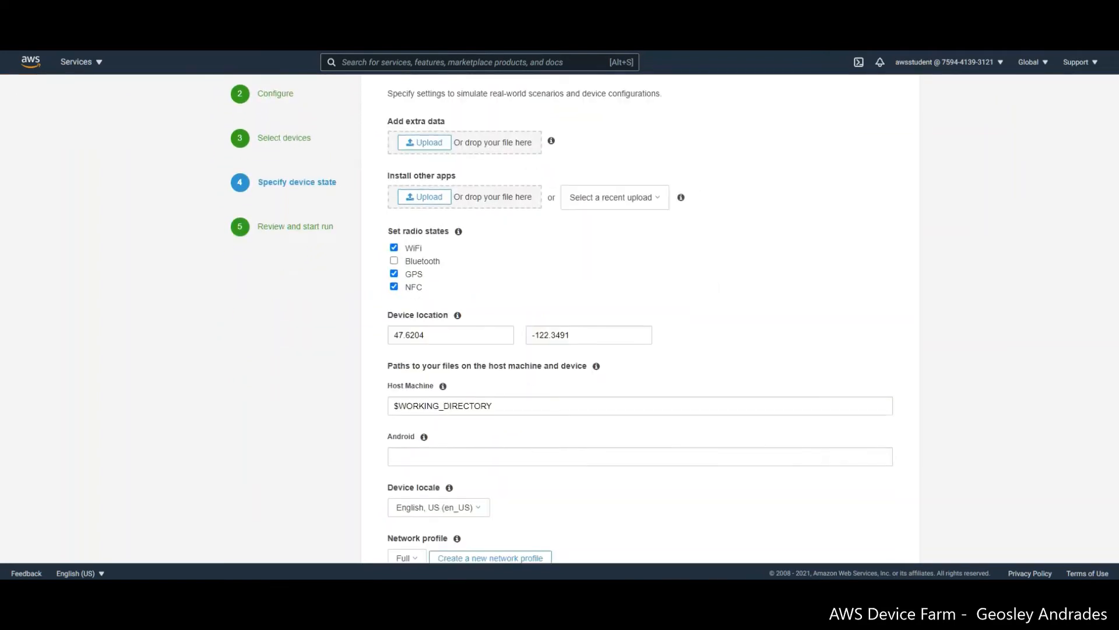
pyautogui.scroll(-3)
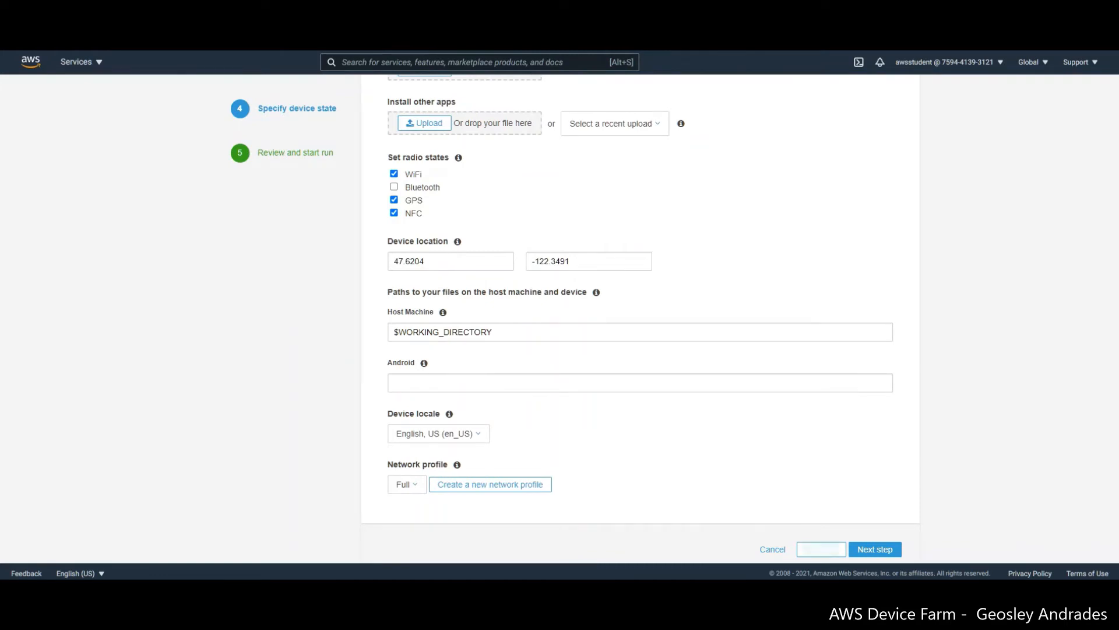
pyautogui.click(873, 549)
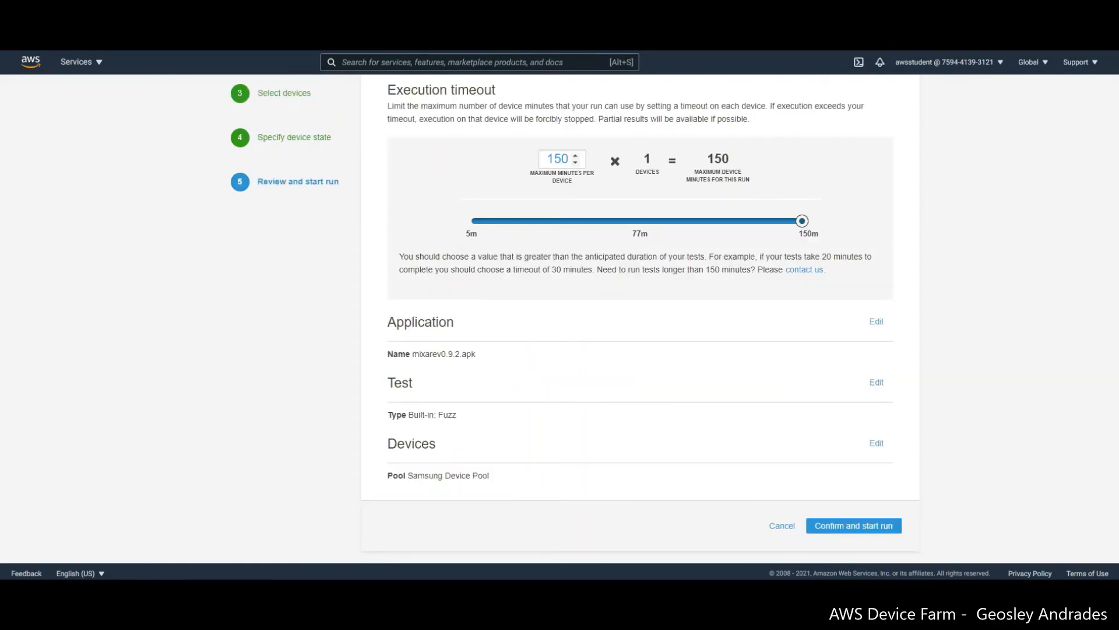
# Step: Confirm the summary and start the Built-in: Fuzz run of mixarev0.9.2.apk
pyautogui.scroll(3)
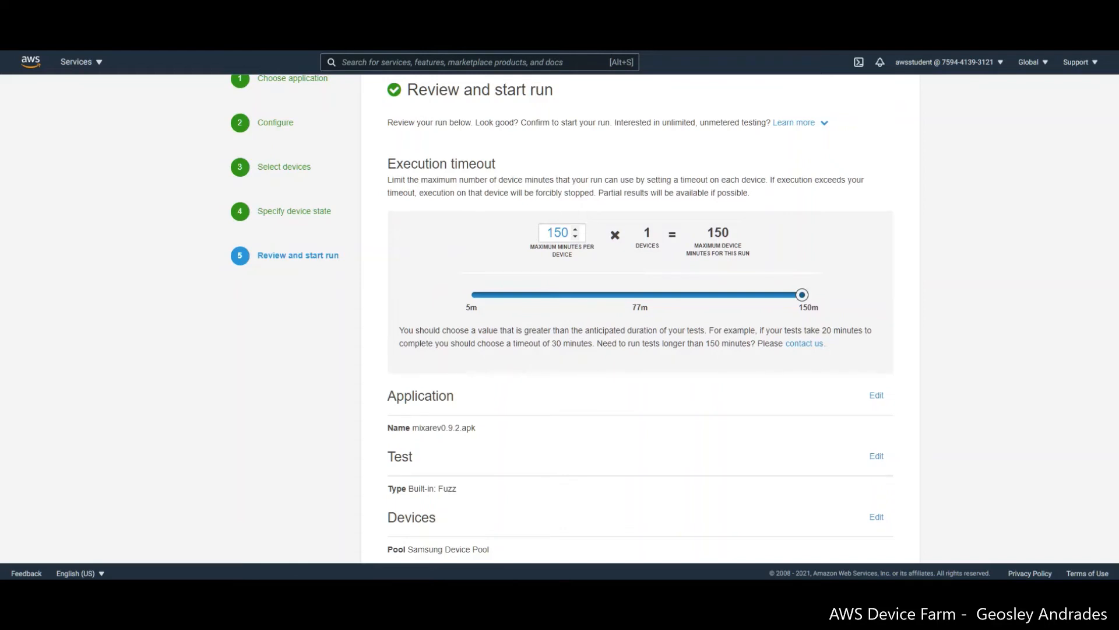
pyautogui.scroll(-3)
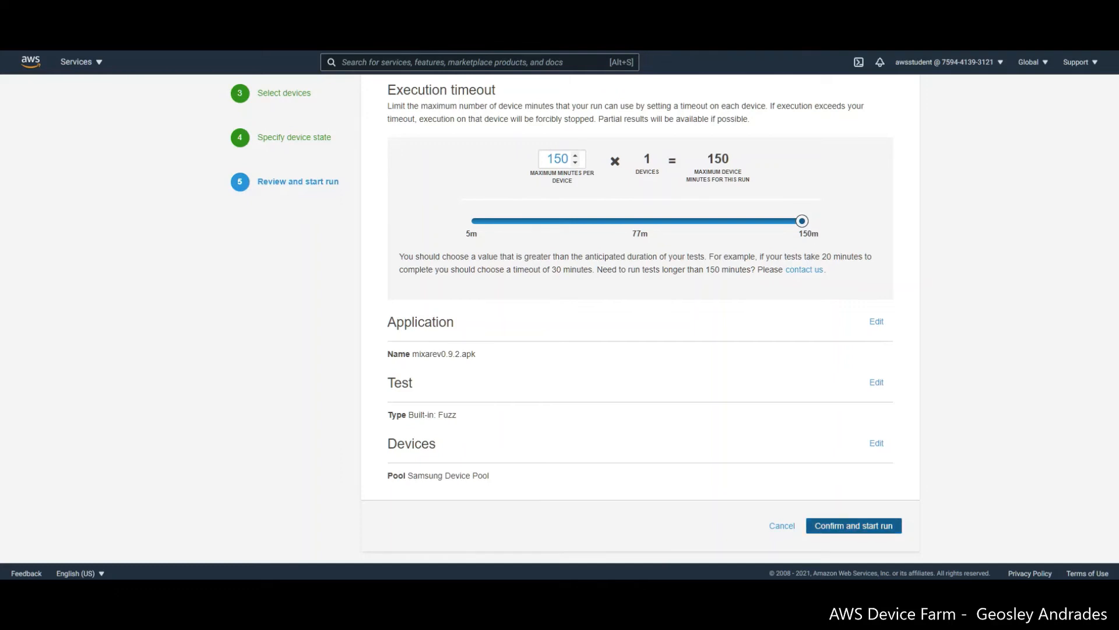
pyautogui.click(854, 526)
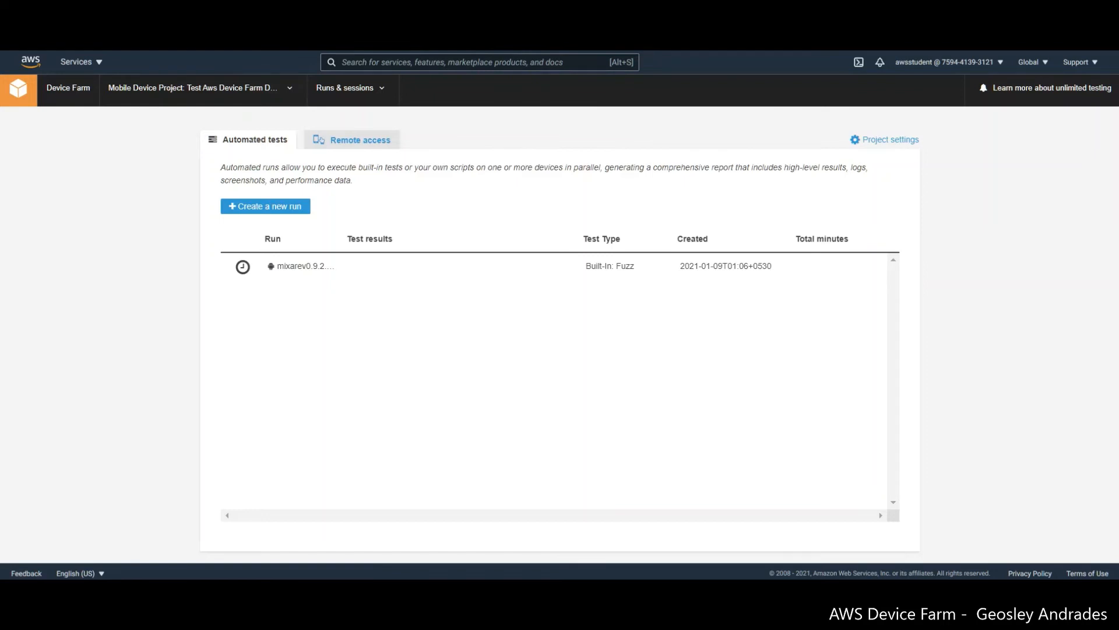
pyautogui.moveTo(242, 266)
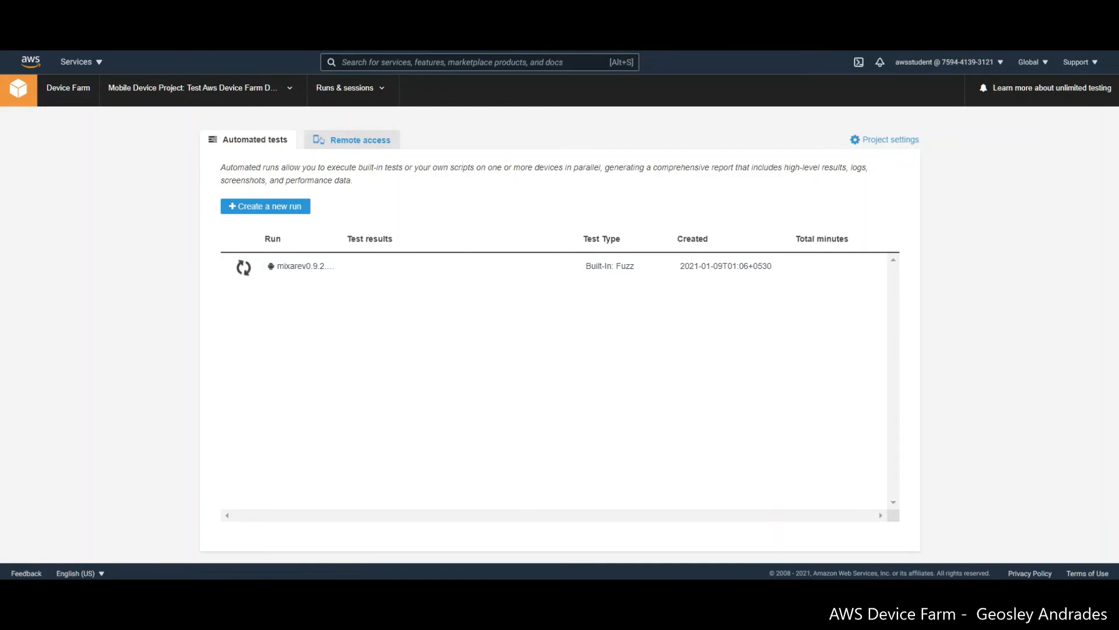
pyautogui.moveTo(243, 266)
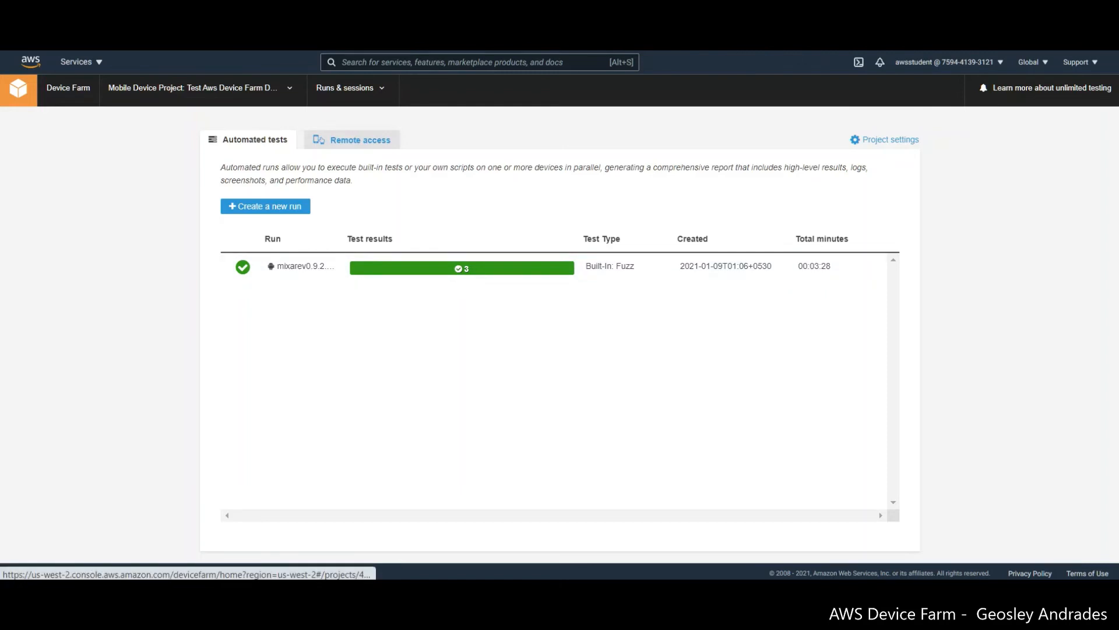
pyautogui.moveTo(814, 266)
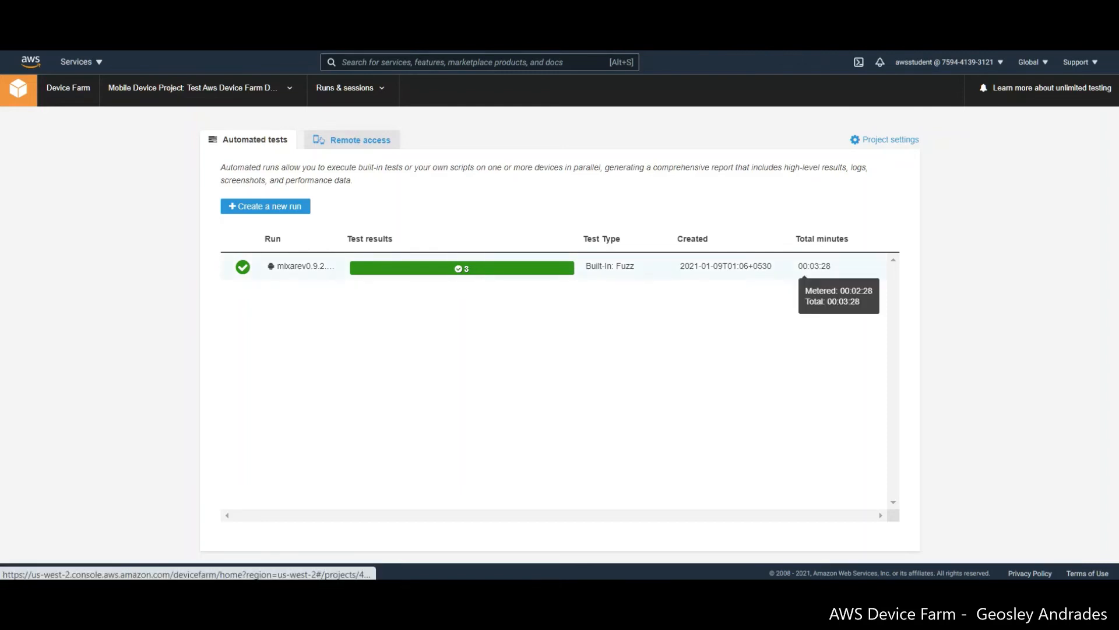
pyautogui.moveTo(302, 266)
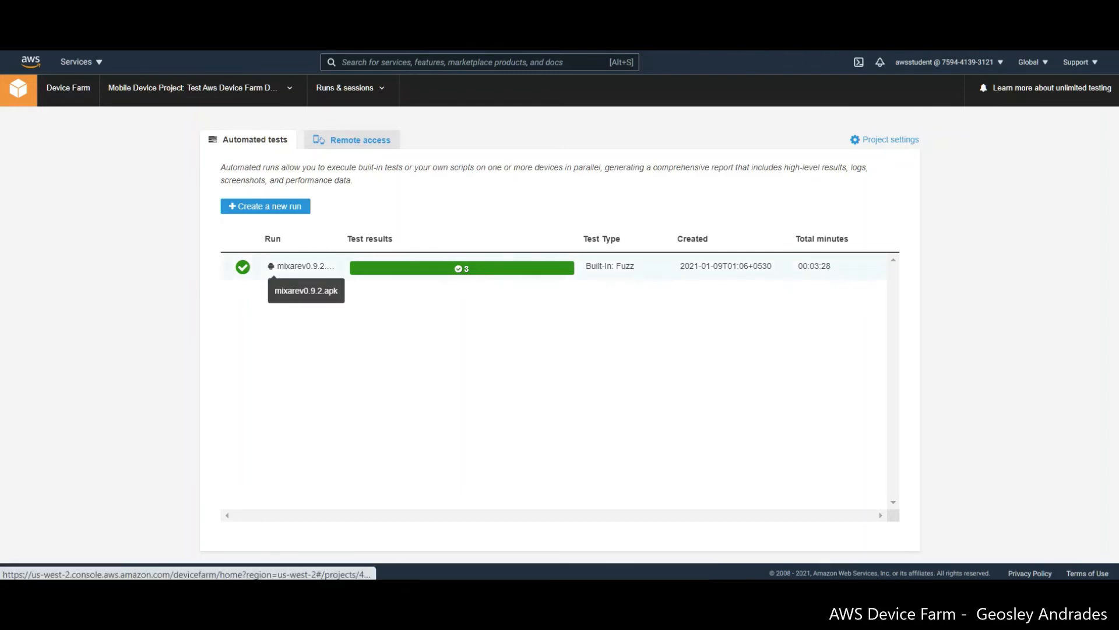
# Step: Open the results page of the mixarev0.9.2.apk Fuzz run
pyautogui.click(303, 266)
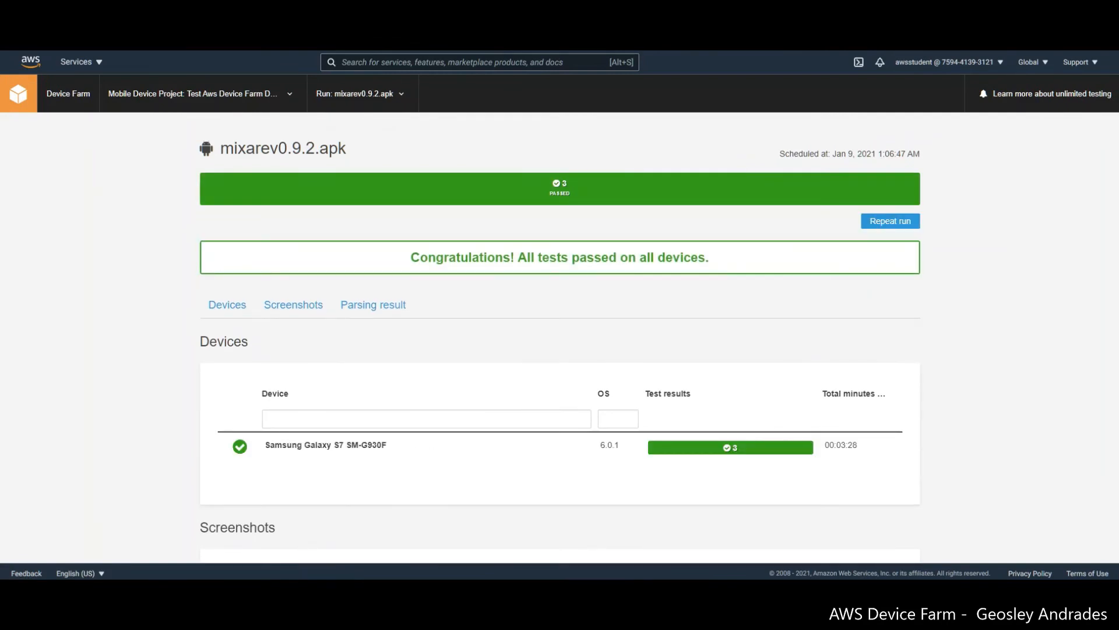
# Step: Scroll the run summary to locate the Samsung Galaxy S7 SM-G930F device row
pyautogui.scroll(-3)
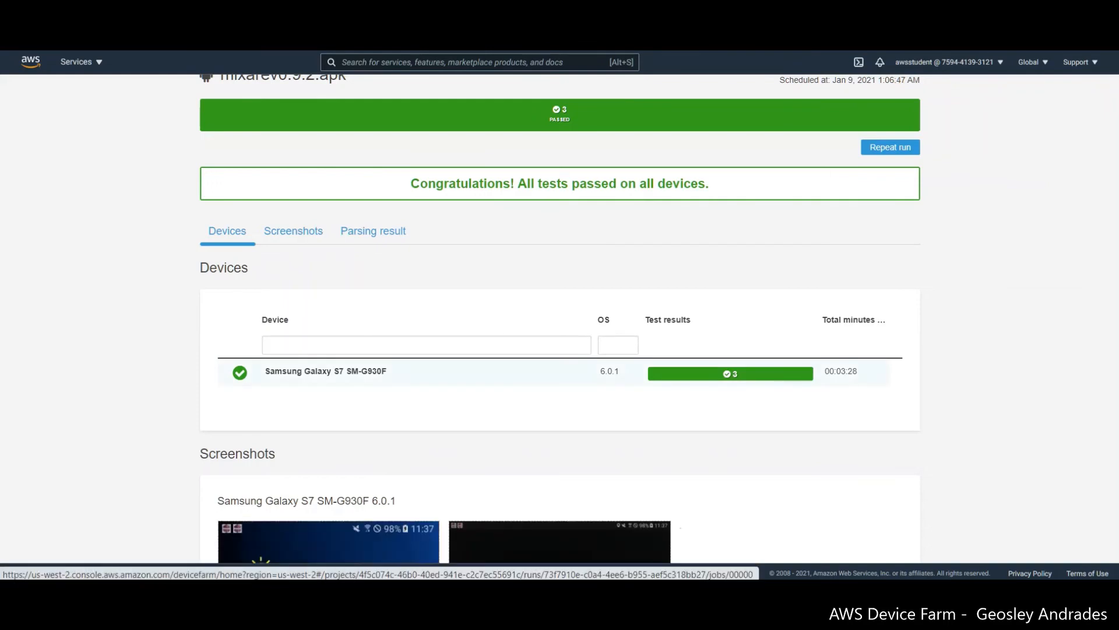
pyautogui.scroll(-3)
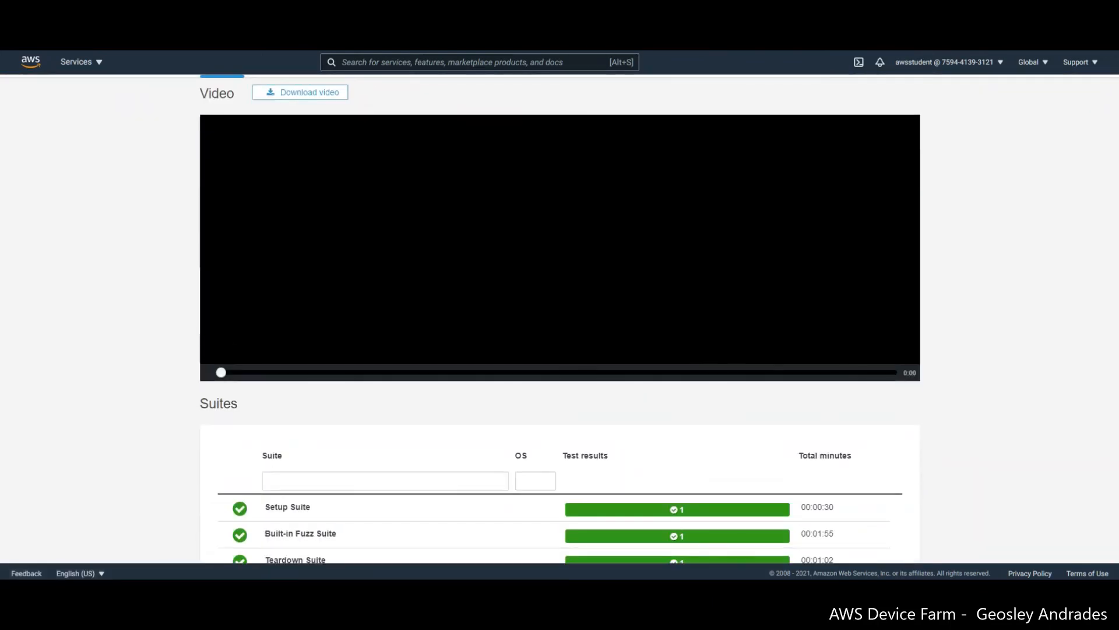
pyautogui.scroll(-3)
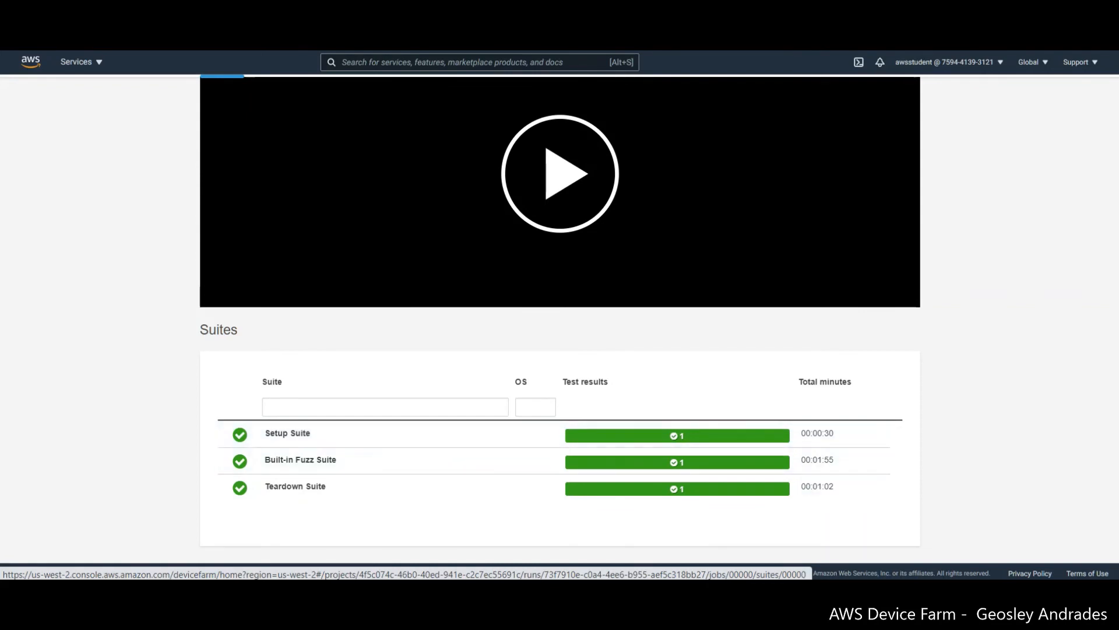
pyautogui.scroll(3)
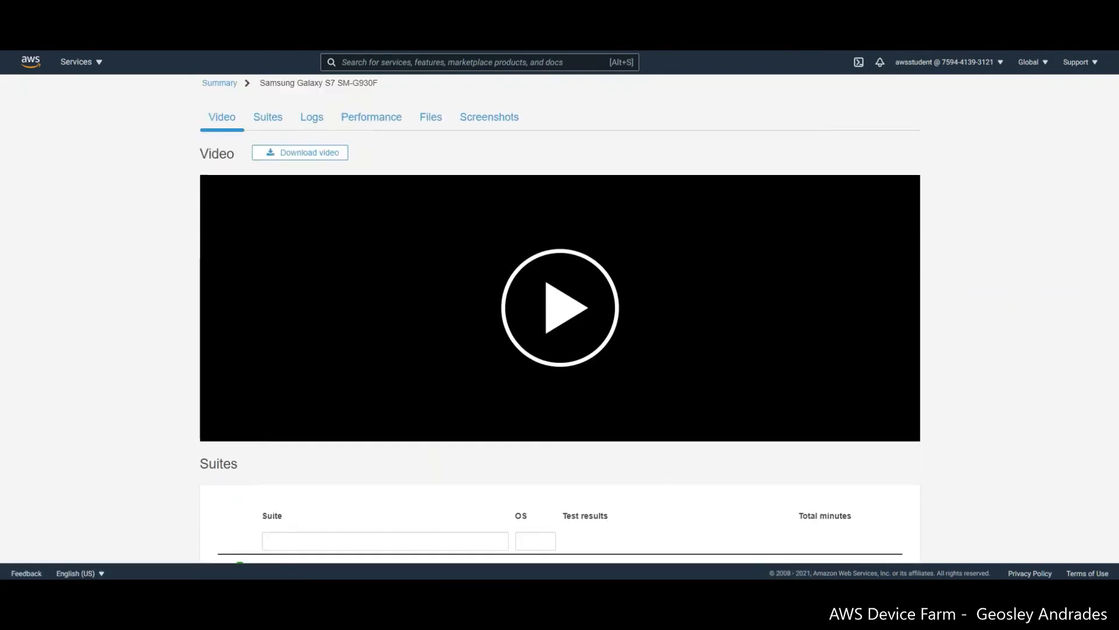
# Step: Scroll the Galaxy S7 device page through Suites, Logs, Performance charts, Files and fuzz-test Screenshots
pyautogui.scroll(-3)
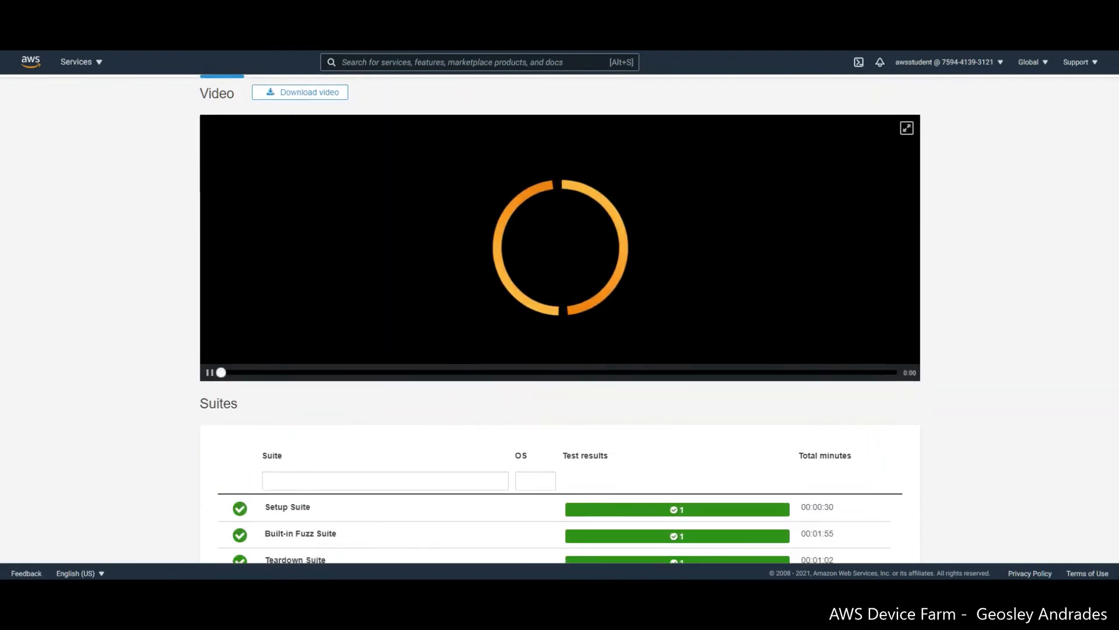
pyautogui.scroll(-3)
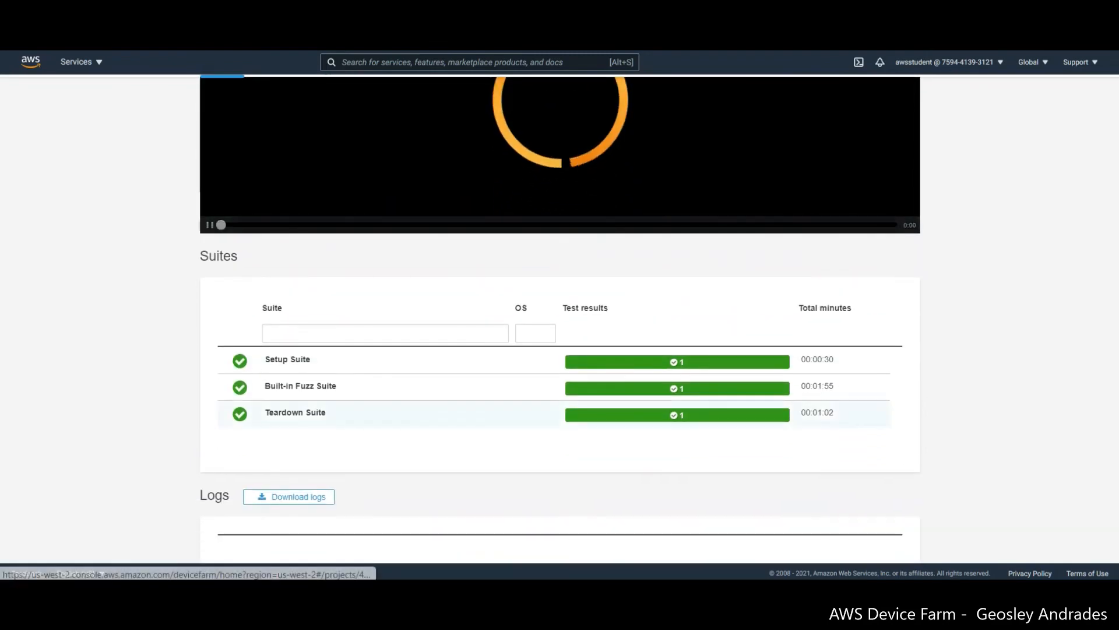
pyautogui.scroll(-3)
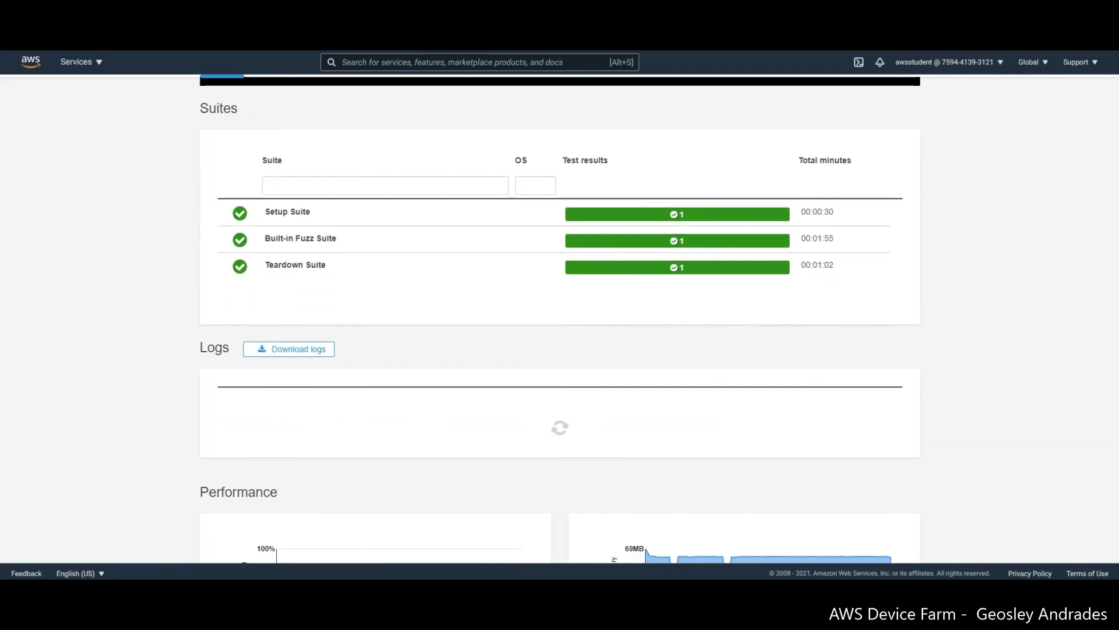
pyautogui.scroll(-3)
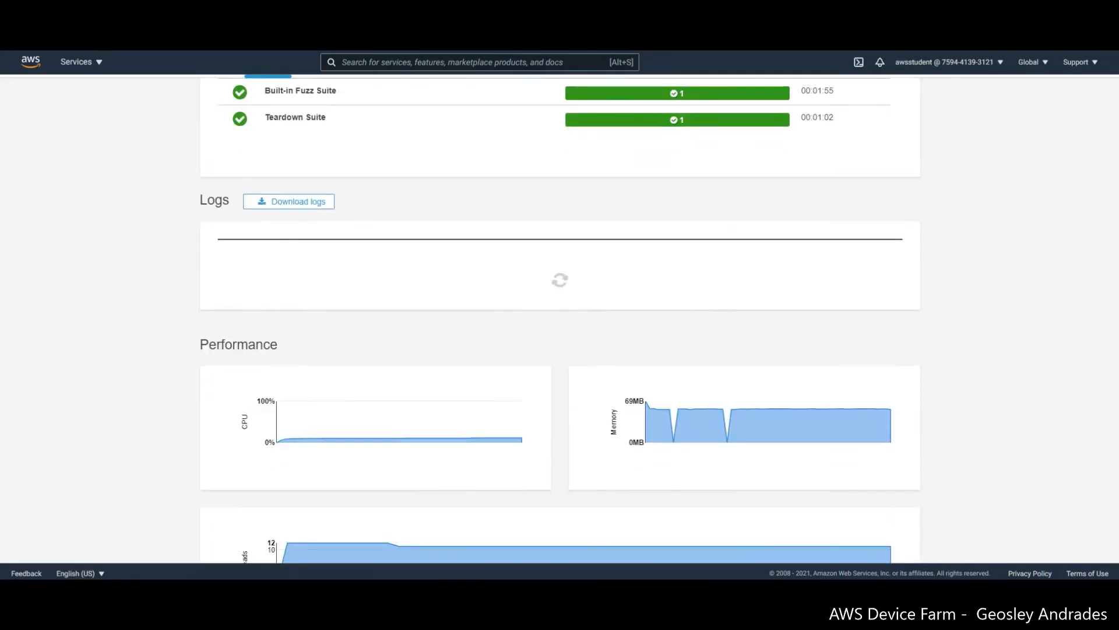
pyautogui.scroll(-3)
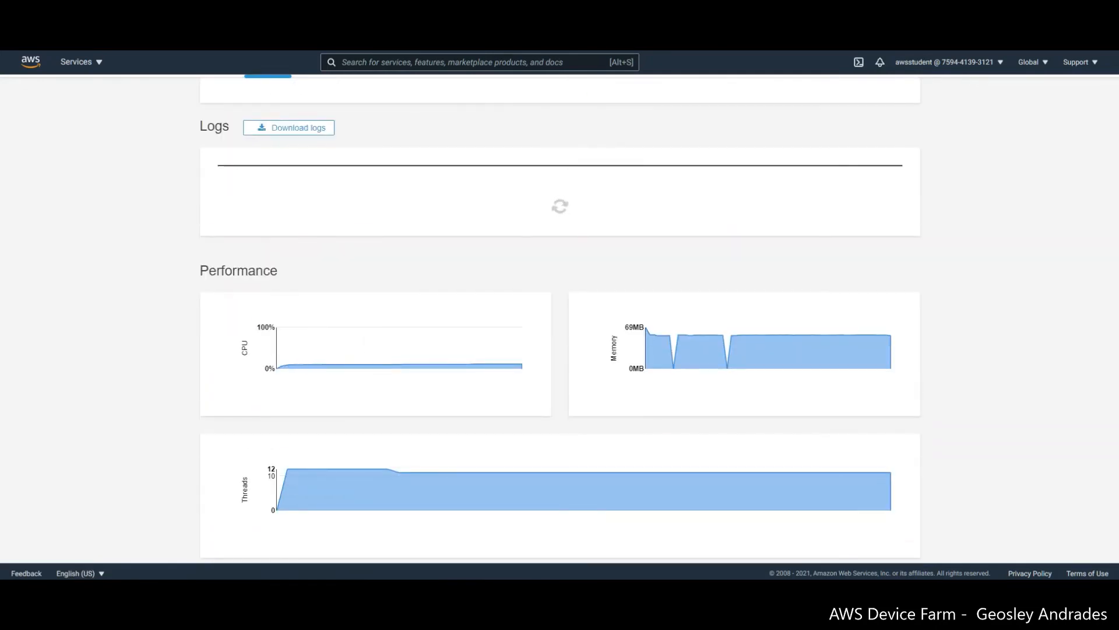
pyautogui.scroll(-3)
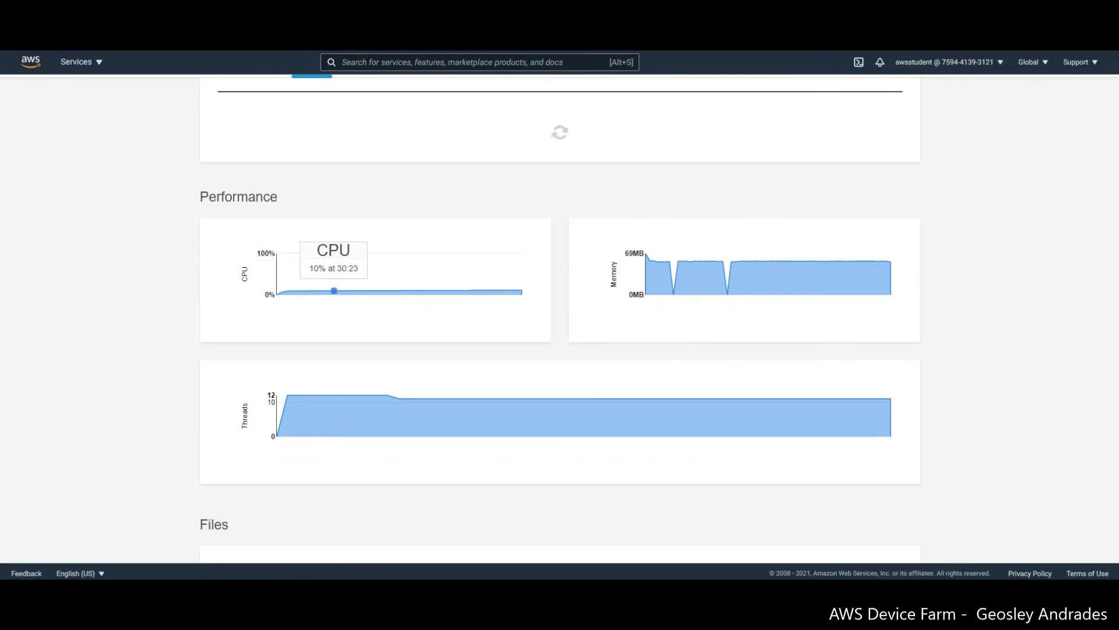
pyautogui.scroll(-3)
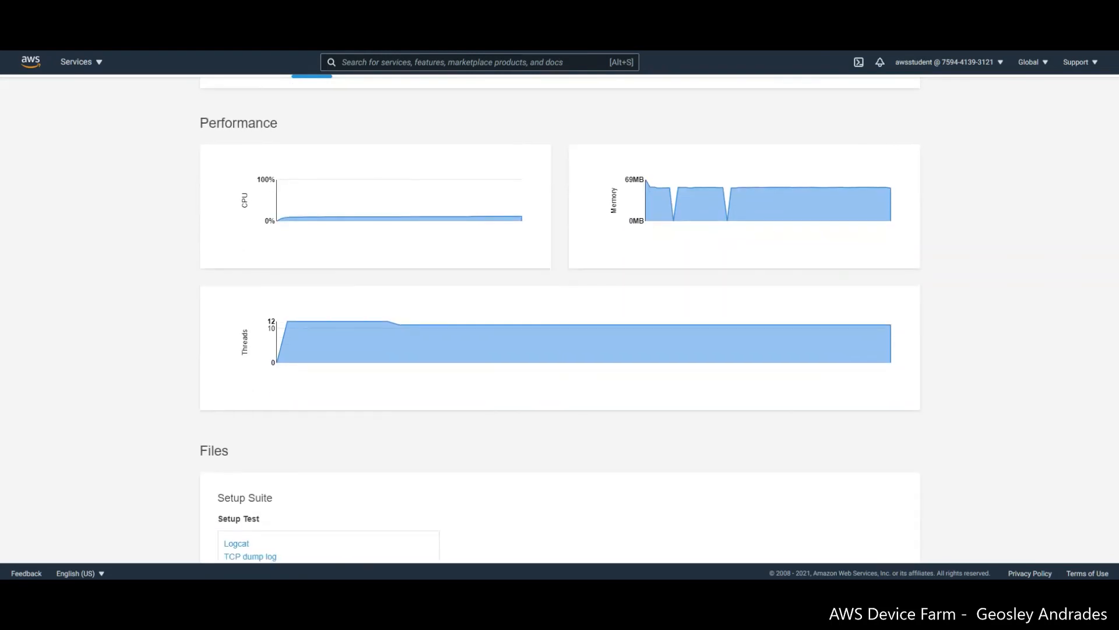
pyautogui.scroll(-3)
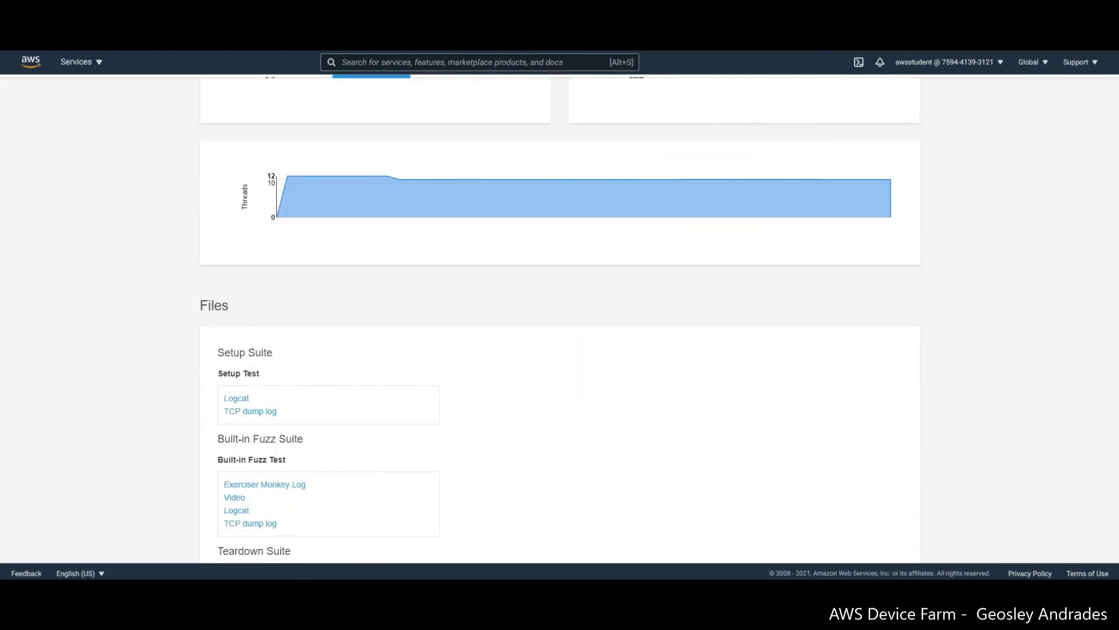
pyautogui.scroll(-3)
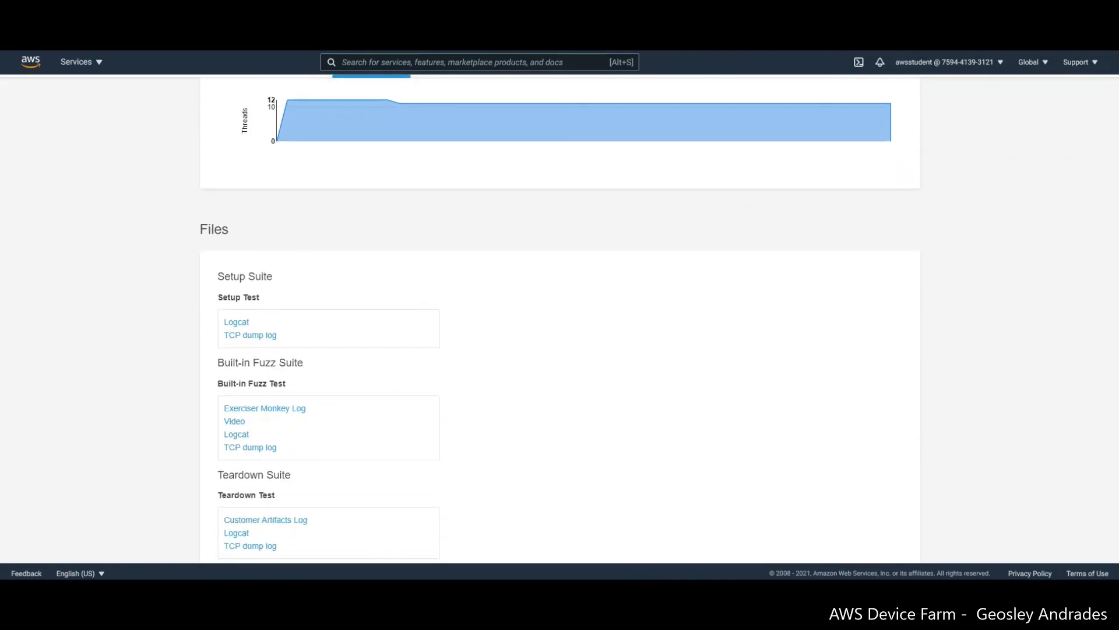
pyautogui.scroll(-3)
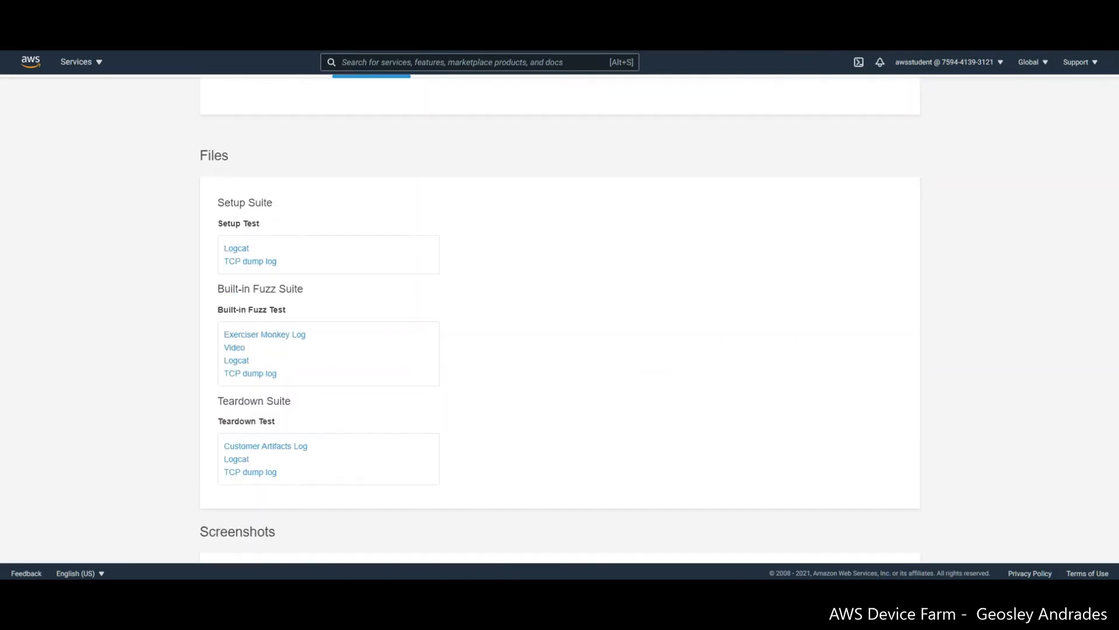
pyautogui.scroll(-3)
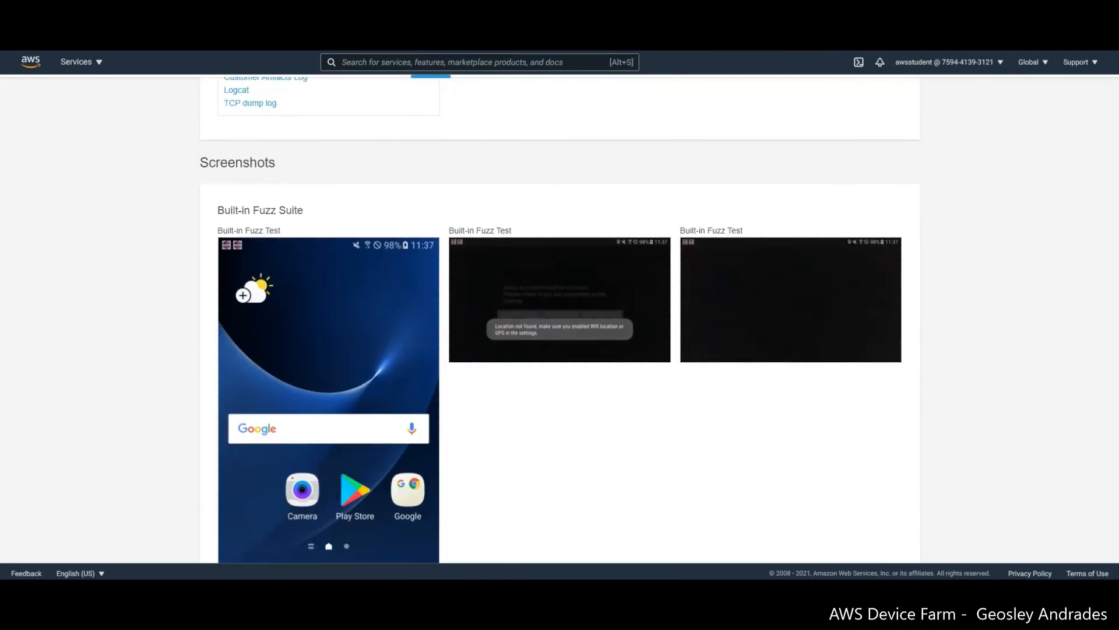
pyautogui.scroll(-3)
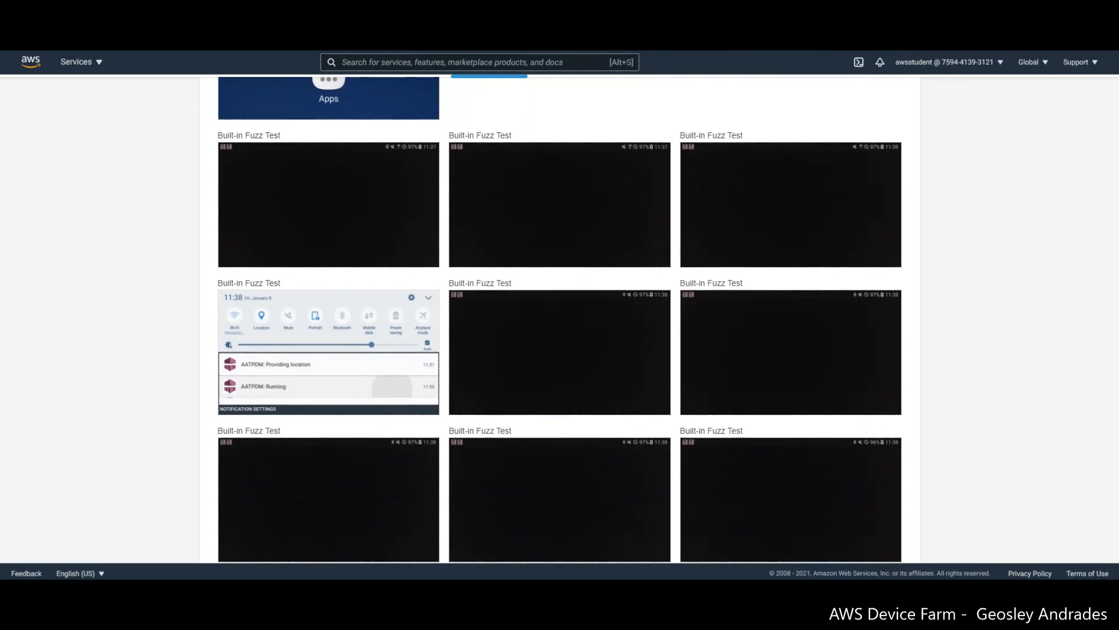
pyautogui.scroll(3)
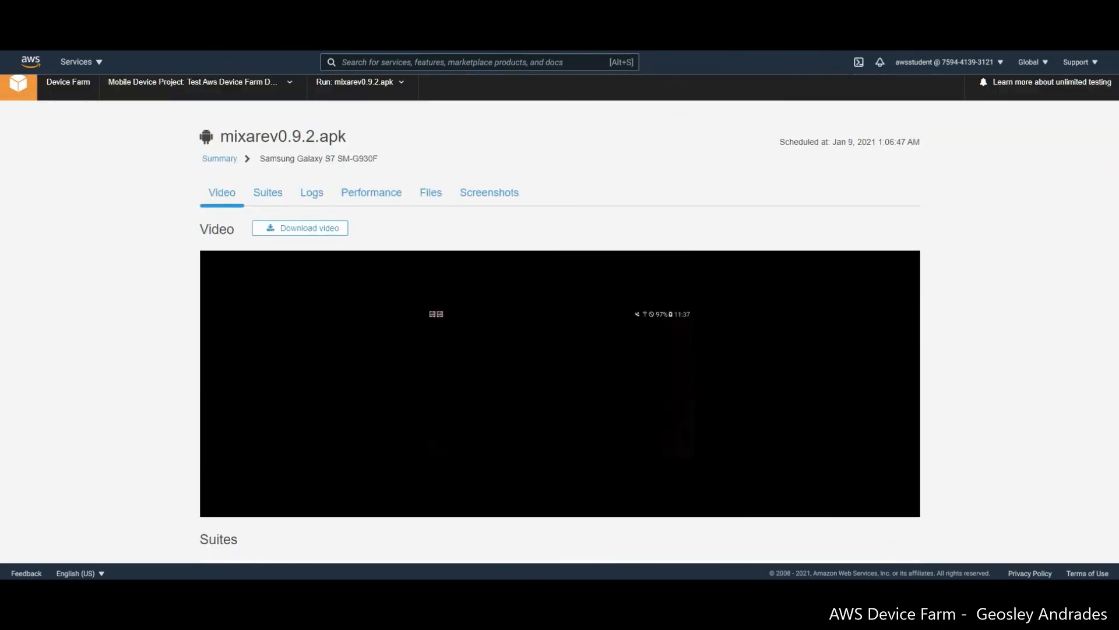
# Step: Play the Galaxy S7 test recording and scroll through the run's Logs table entries
pyautogui.click(361, 81)
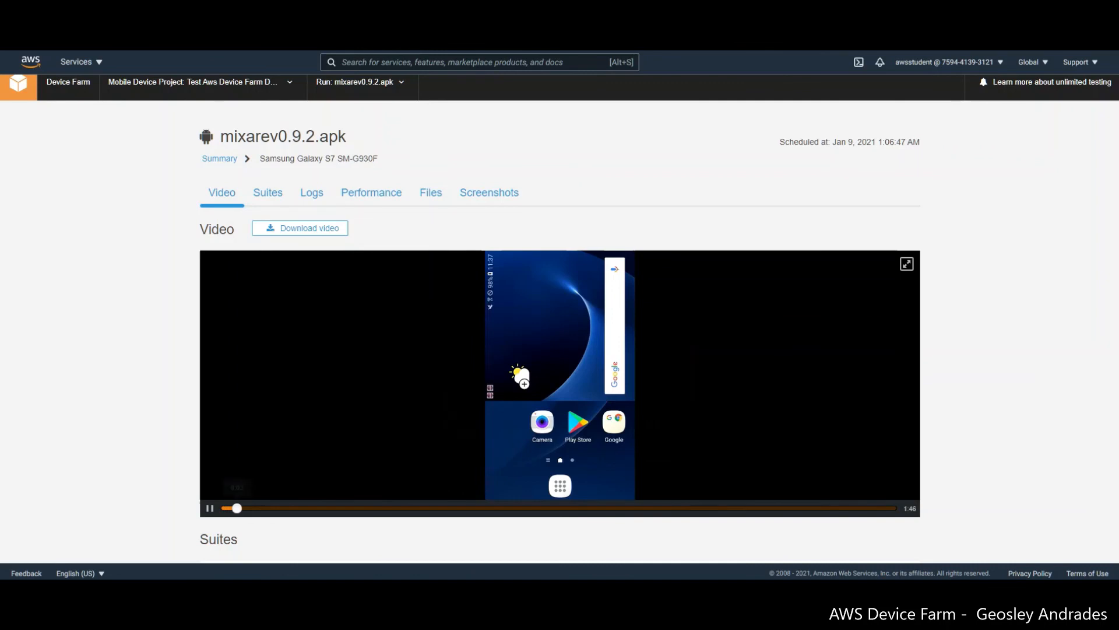
pyautogui.scroll(-3)
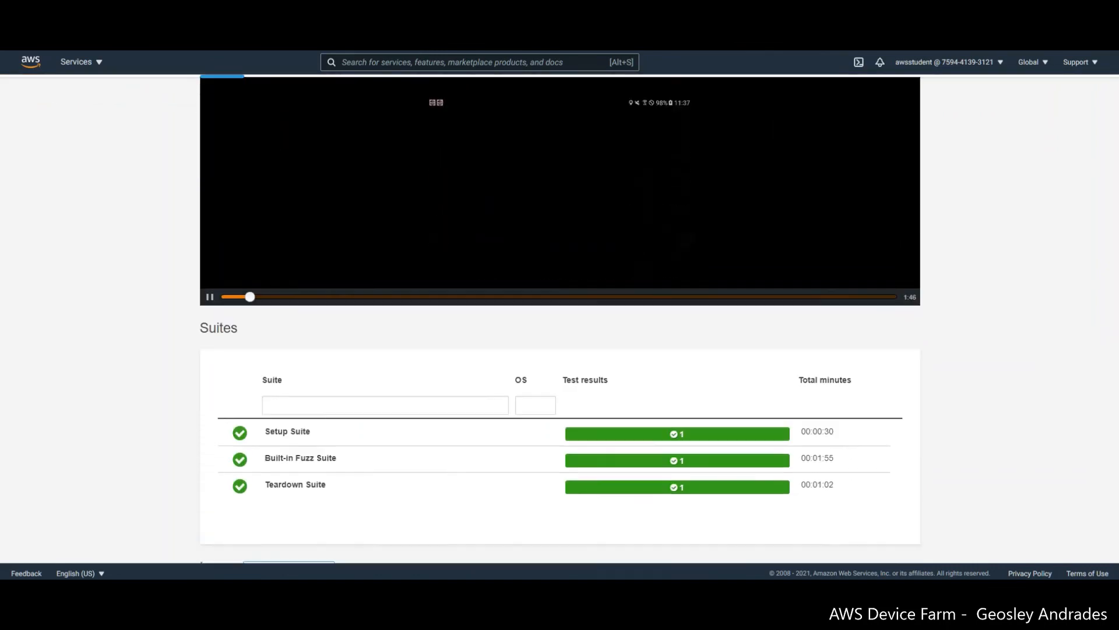
pyautogui.scroll(-3)
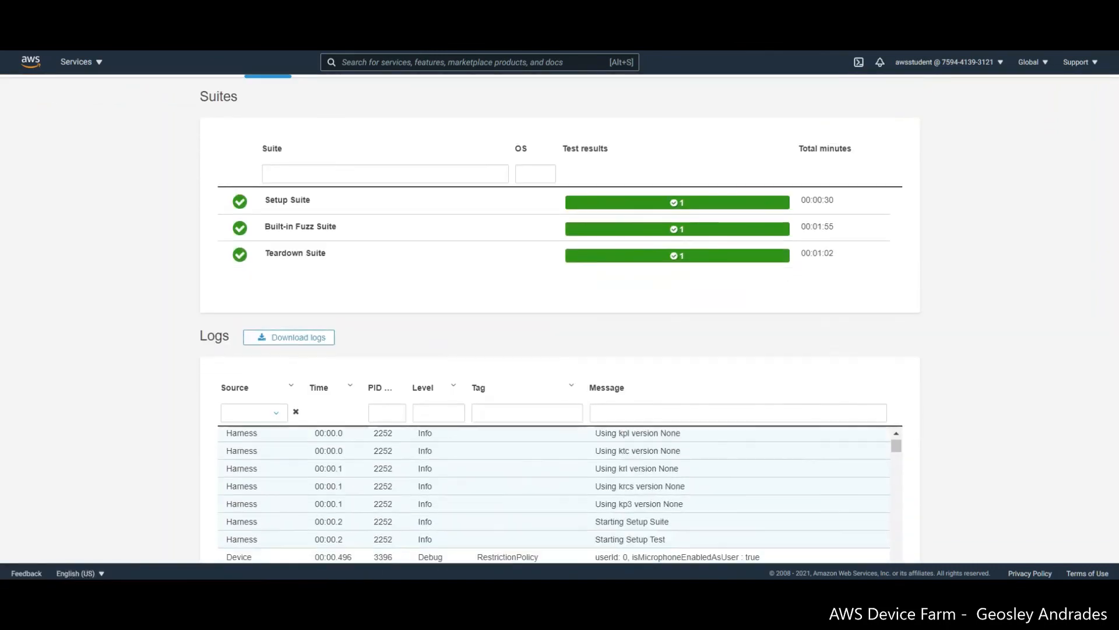
pyautogui.scroll(-3)
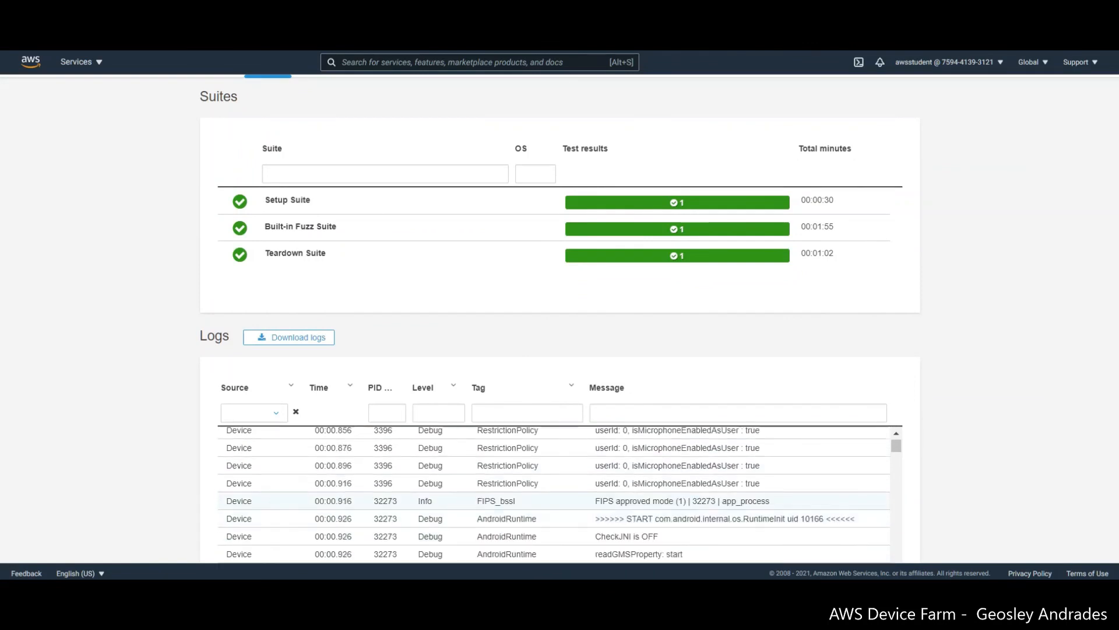
pyautogui.scroll(-3)
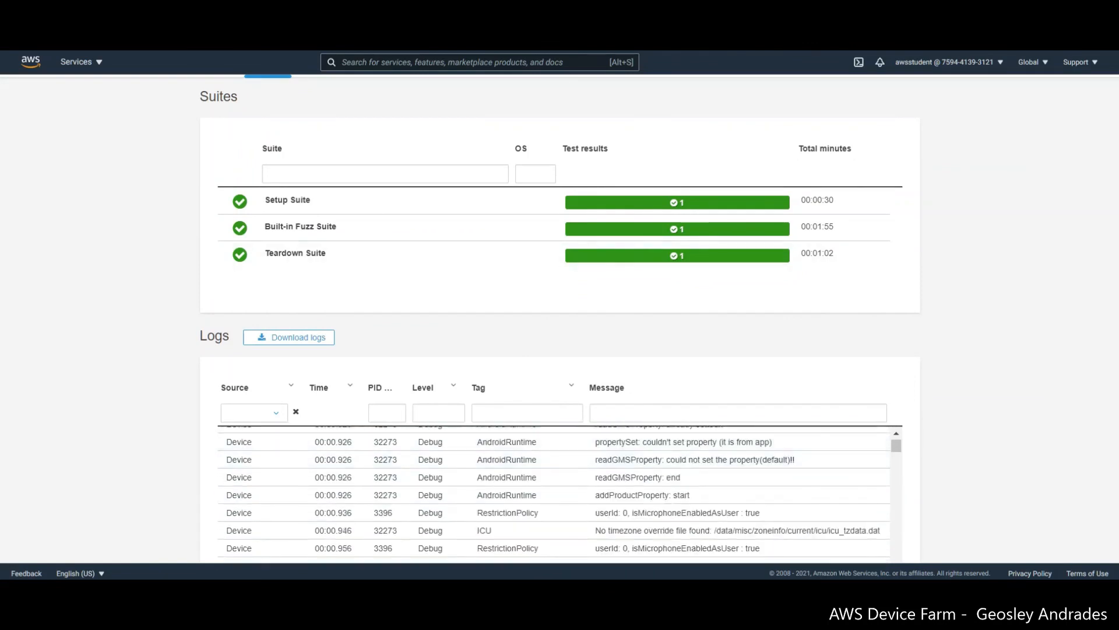